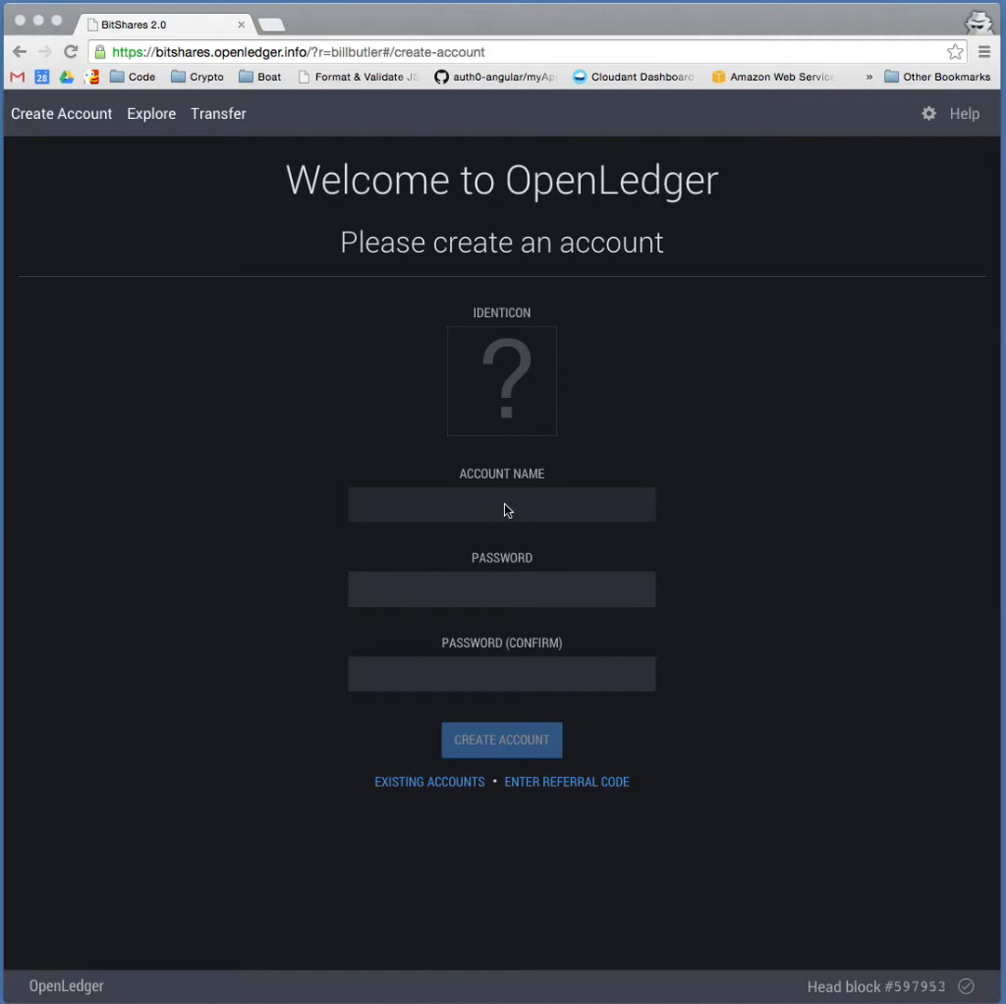
{"action": "mouse_move", "coordinate": [797, 154]}
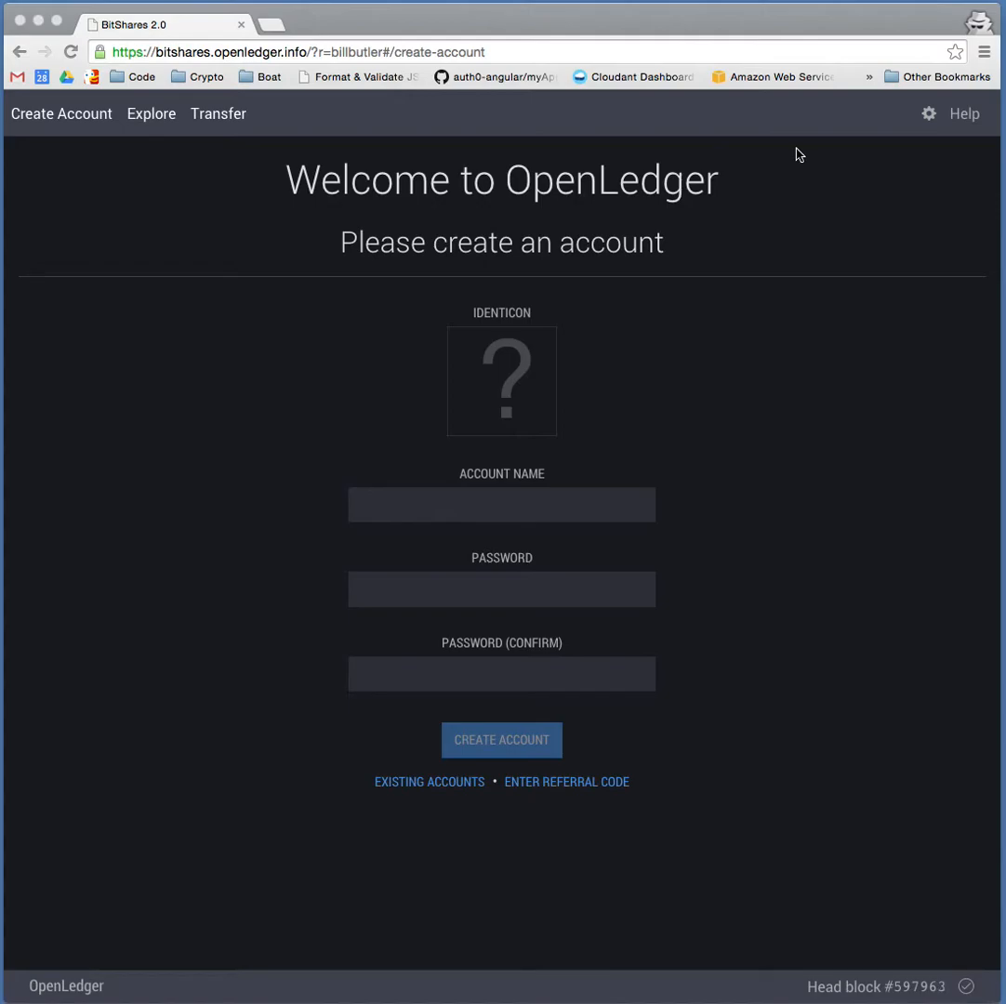
{"action": "mouse_move", "coordinate": [118, 125]}
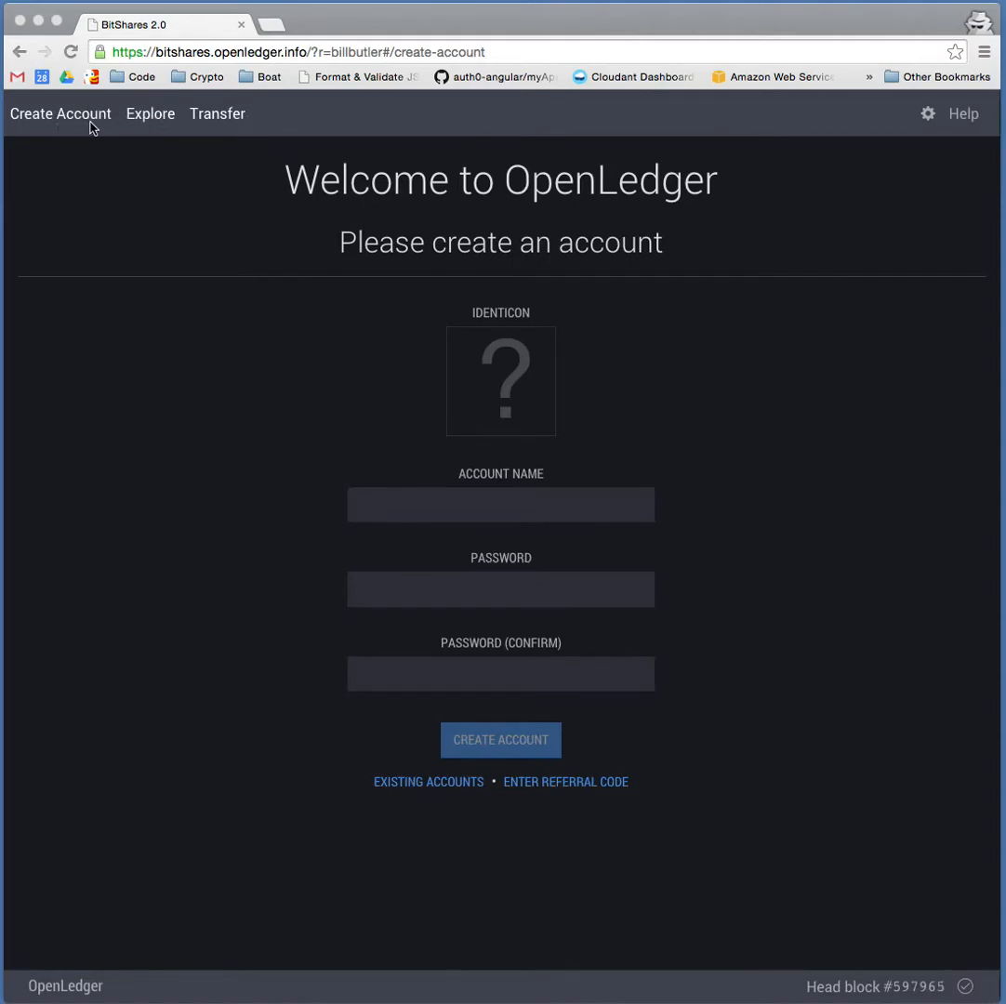
{"action": "mouse_move", "coordinate": [149, 114]}
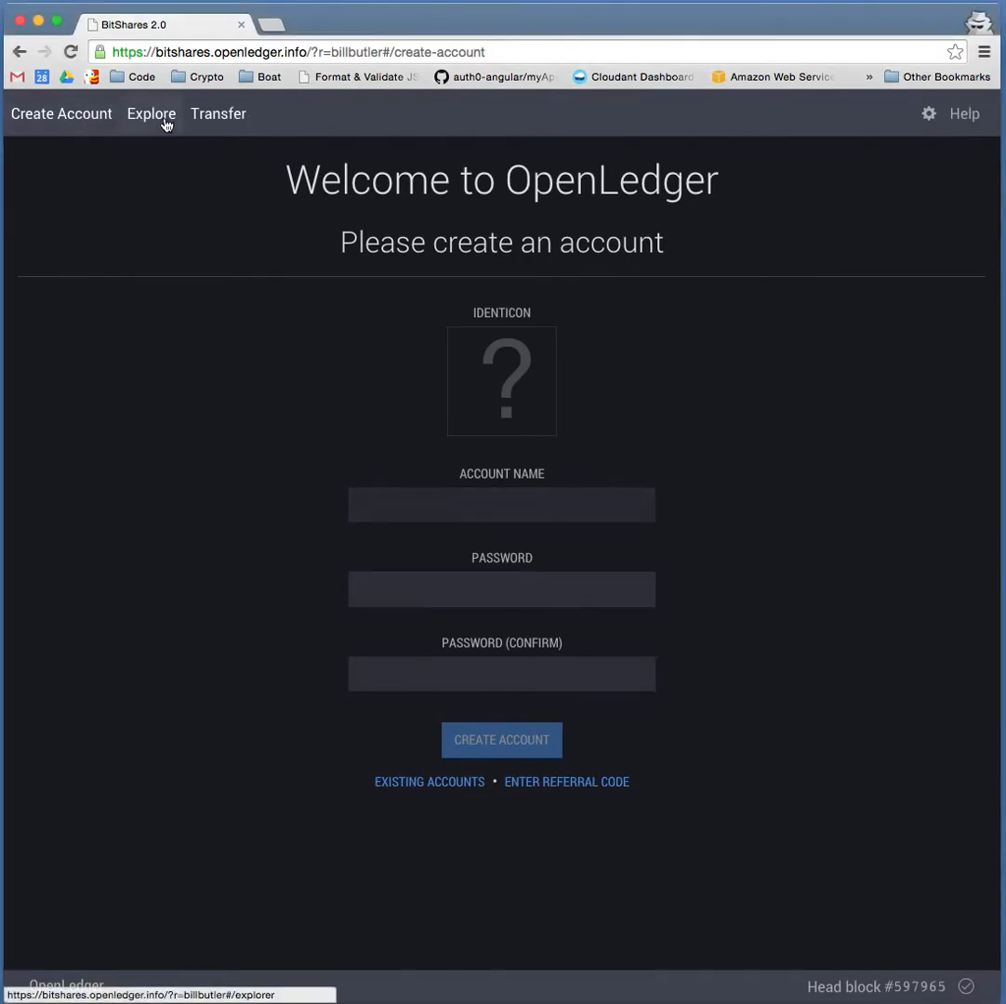
Glance at the blockchain explorer statistics, then return to the new account signup form
{"action": "left_click", "coordinate": [151, 113]}
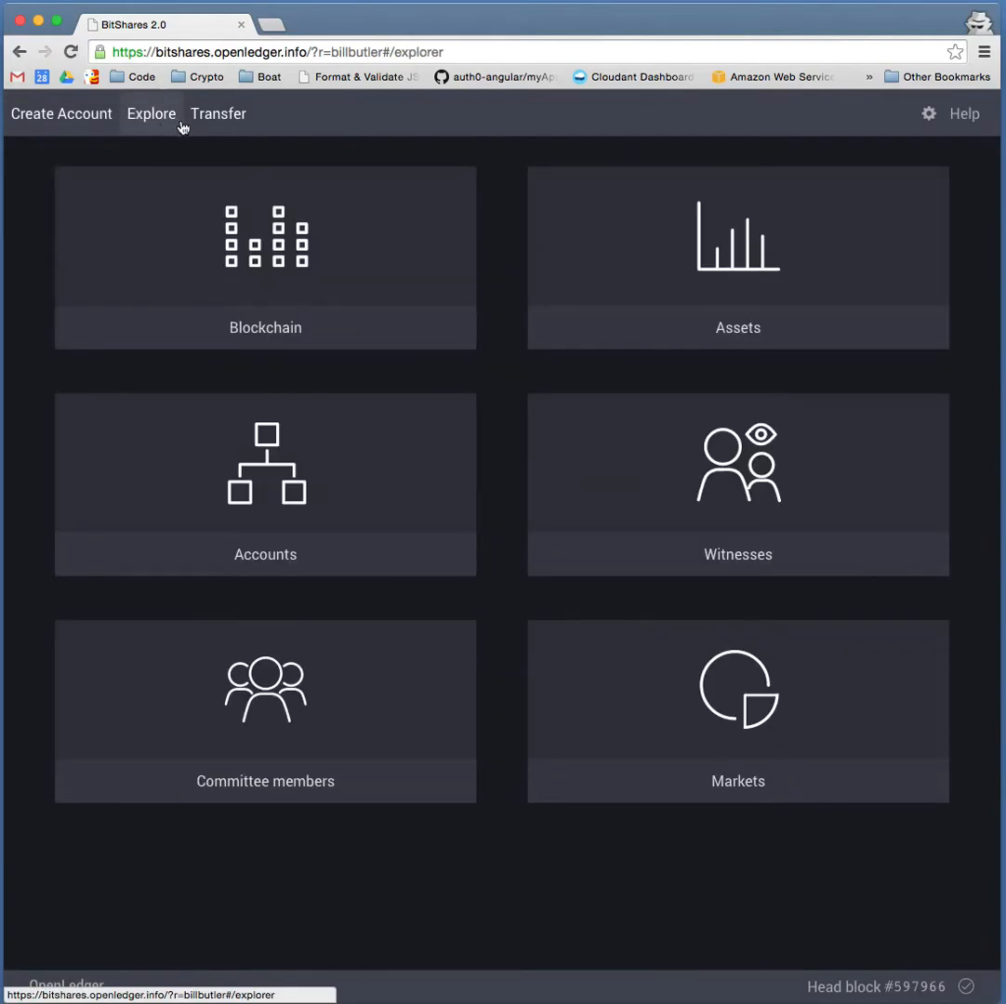
{"action": "left_click", "coordinate": [265, 257]}
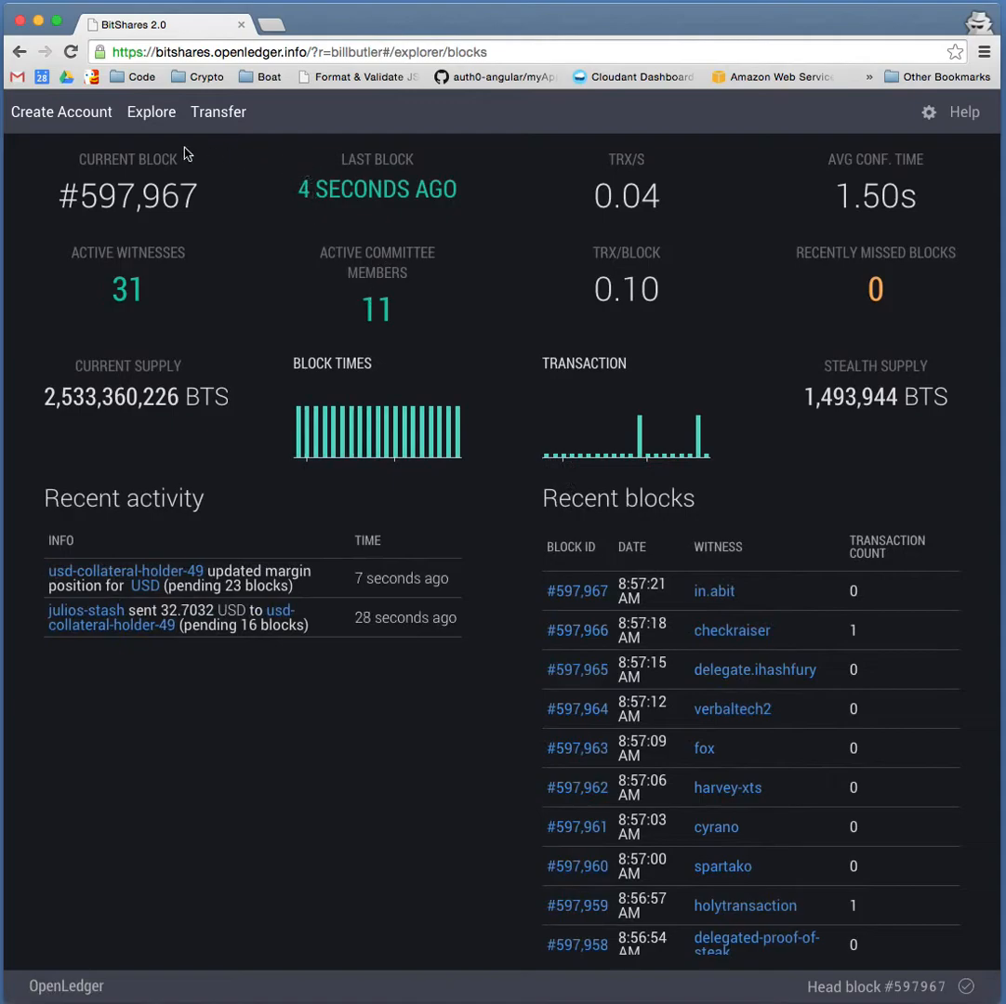
{"action": "left_click", "coordinate": [61, 114]}
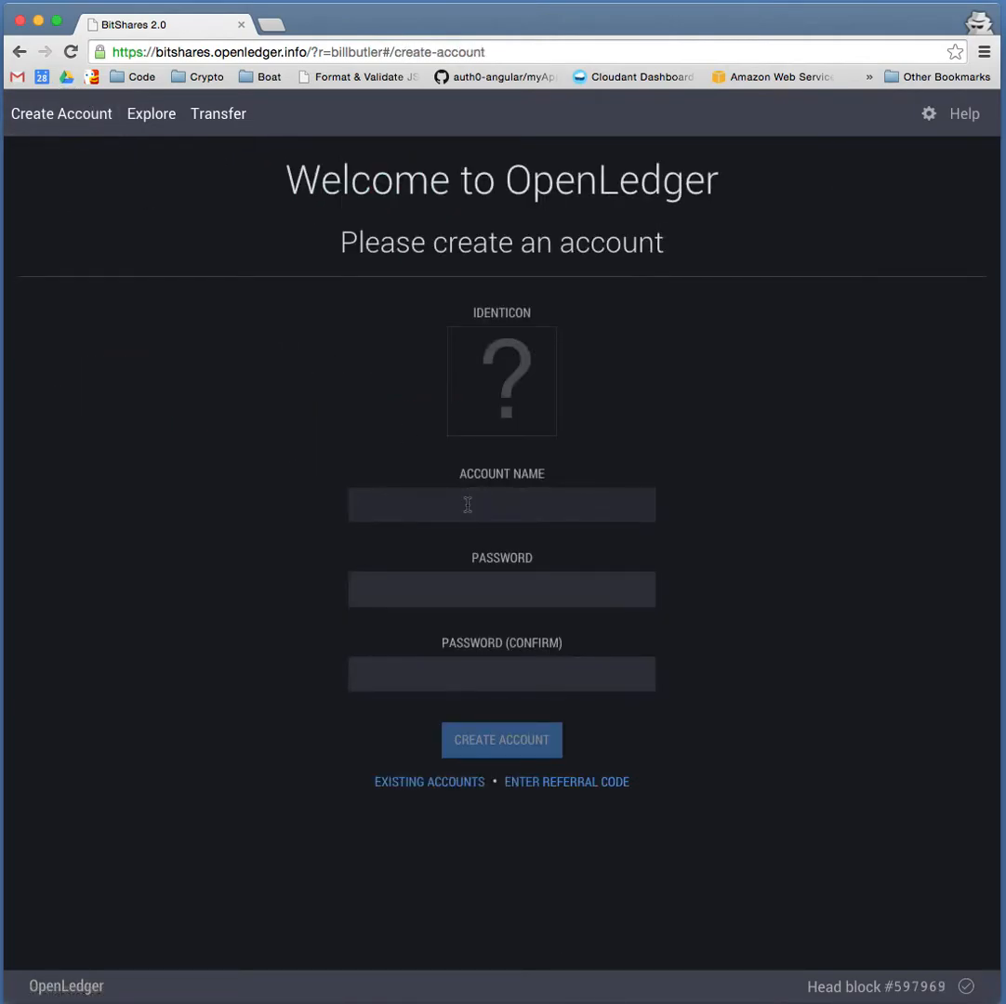
Enter music-city as the new account name
{"action": "left_click", "coordinate": [501, 505]}
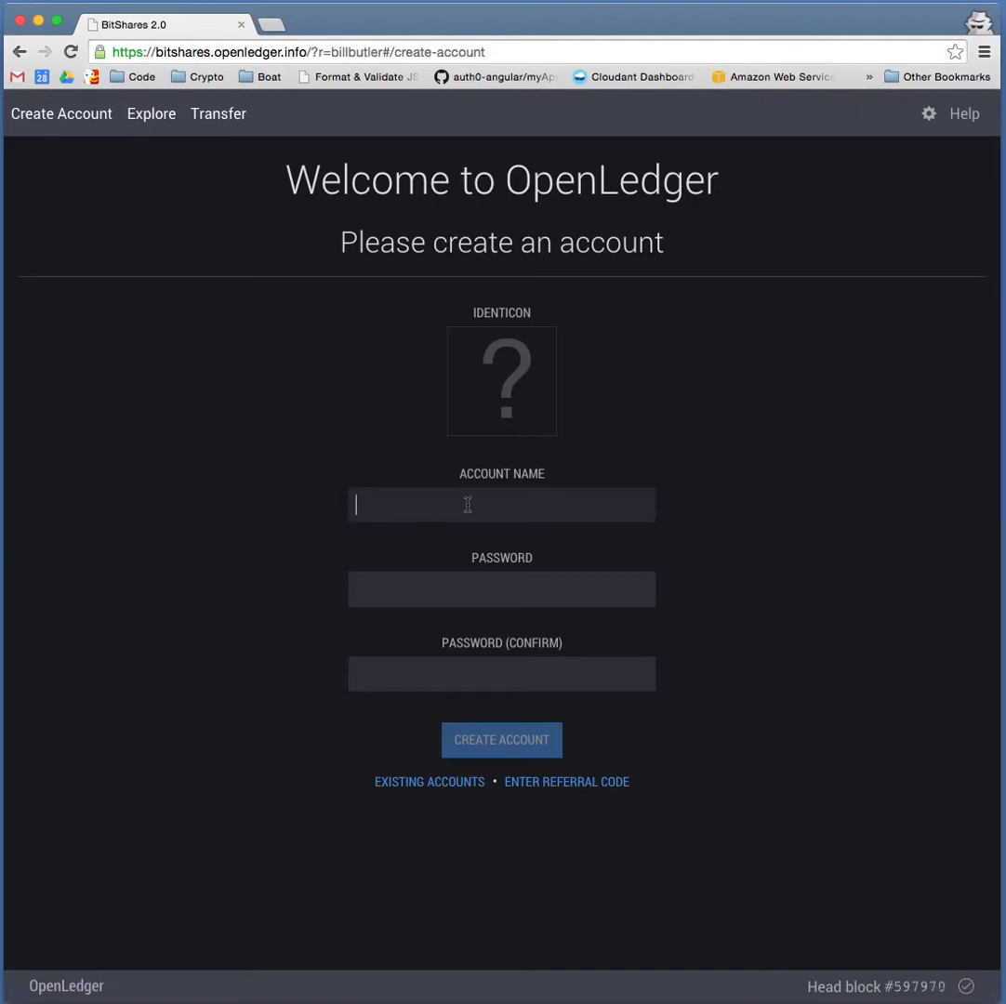
{"action": "type", "text": "mu"}
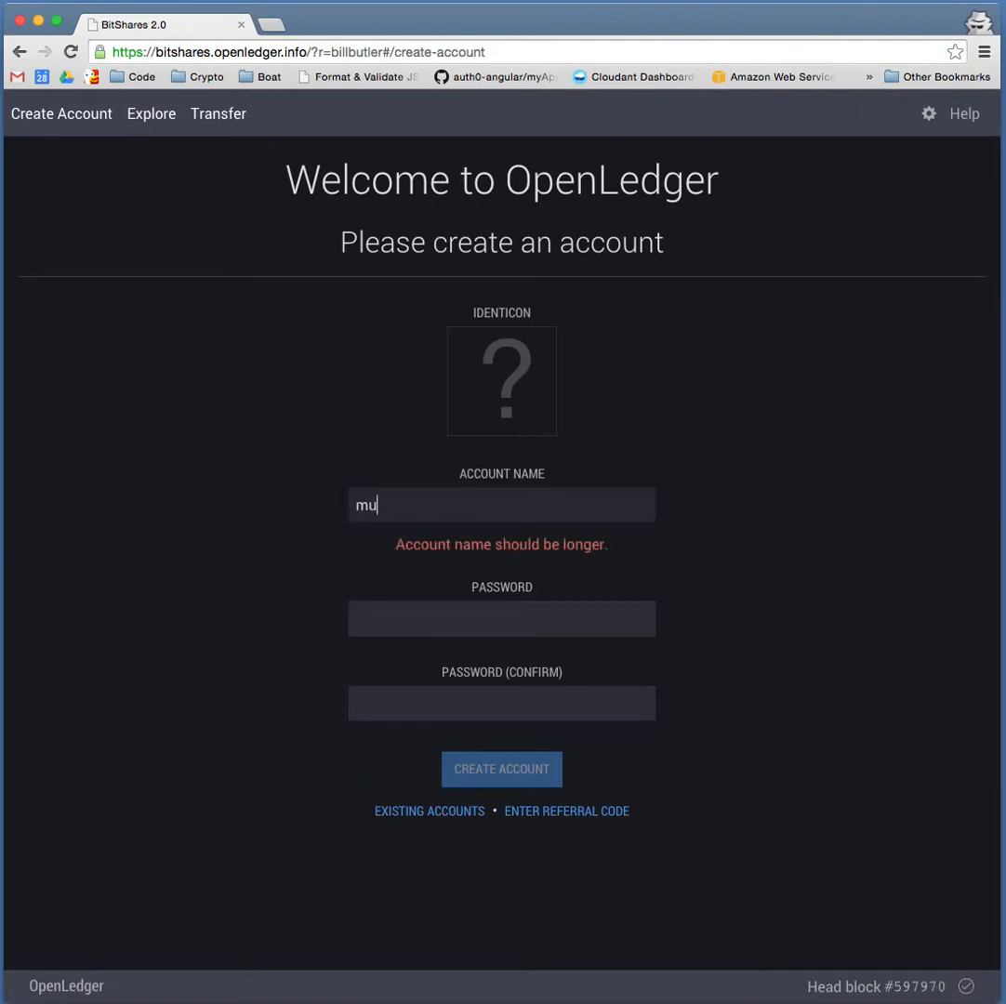
{"action": "type", "text": "sic-c"}
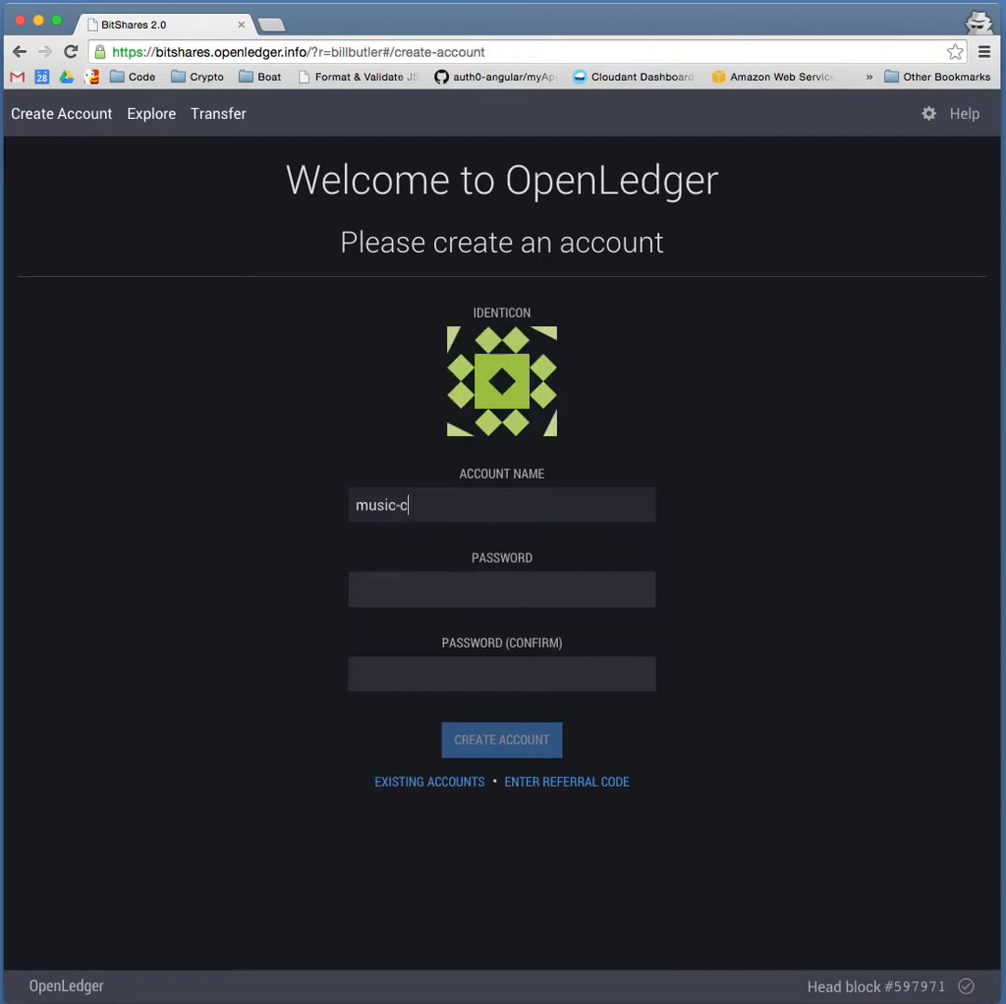
{"action": "type", "text": "ity"}
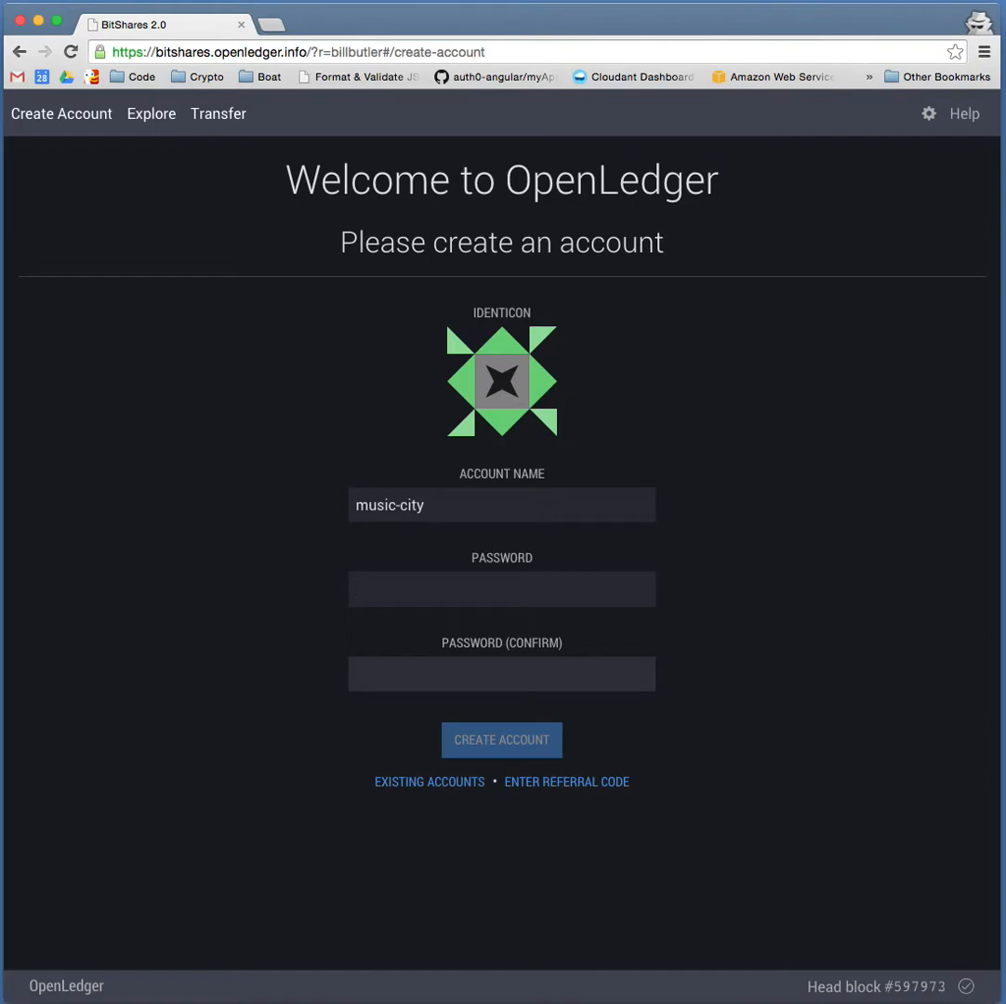
Enter the account password in the Password and Password (Confirm) fields
{"action": "left_click", "coordinate": [501, 588]}
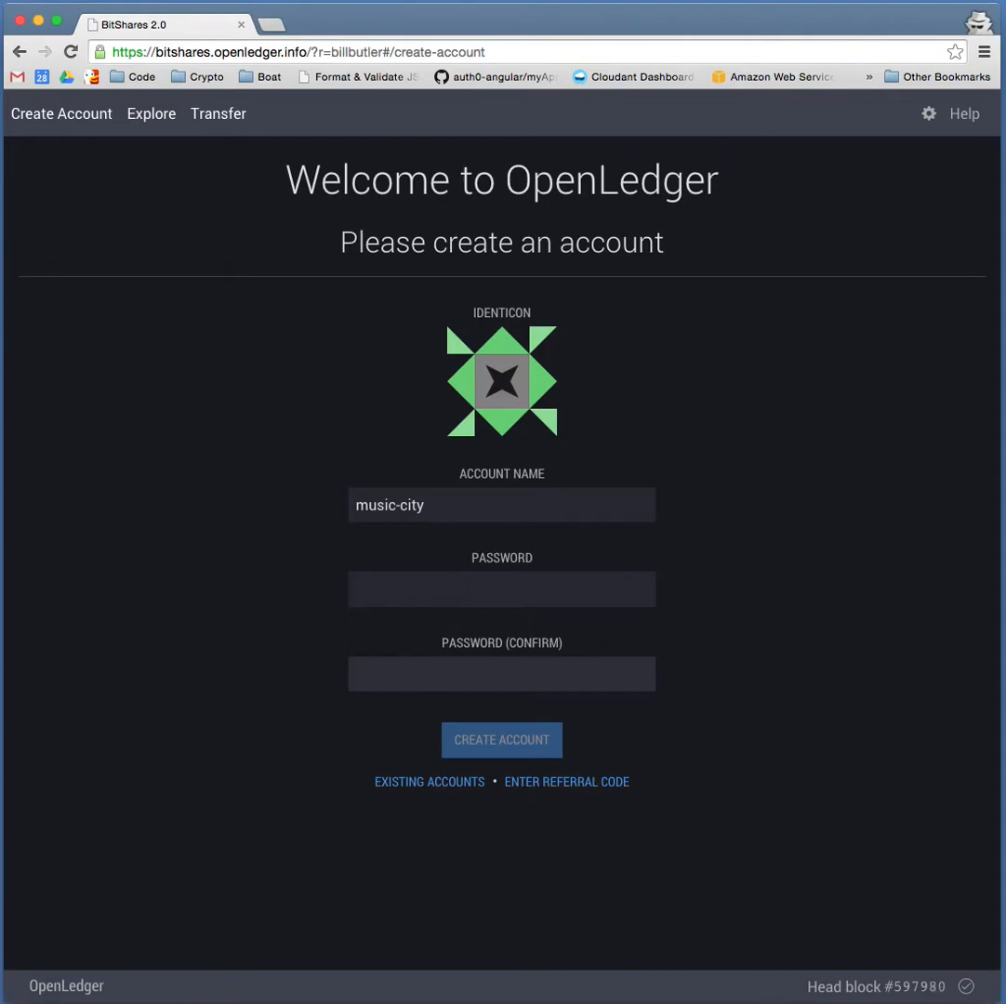
{"action": "left_click", "coordinate": [501, 587]}
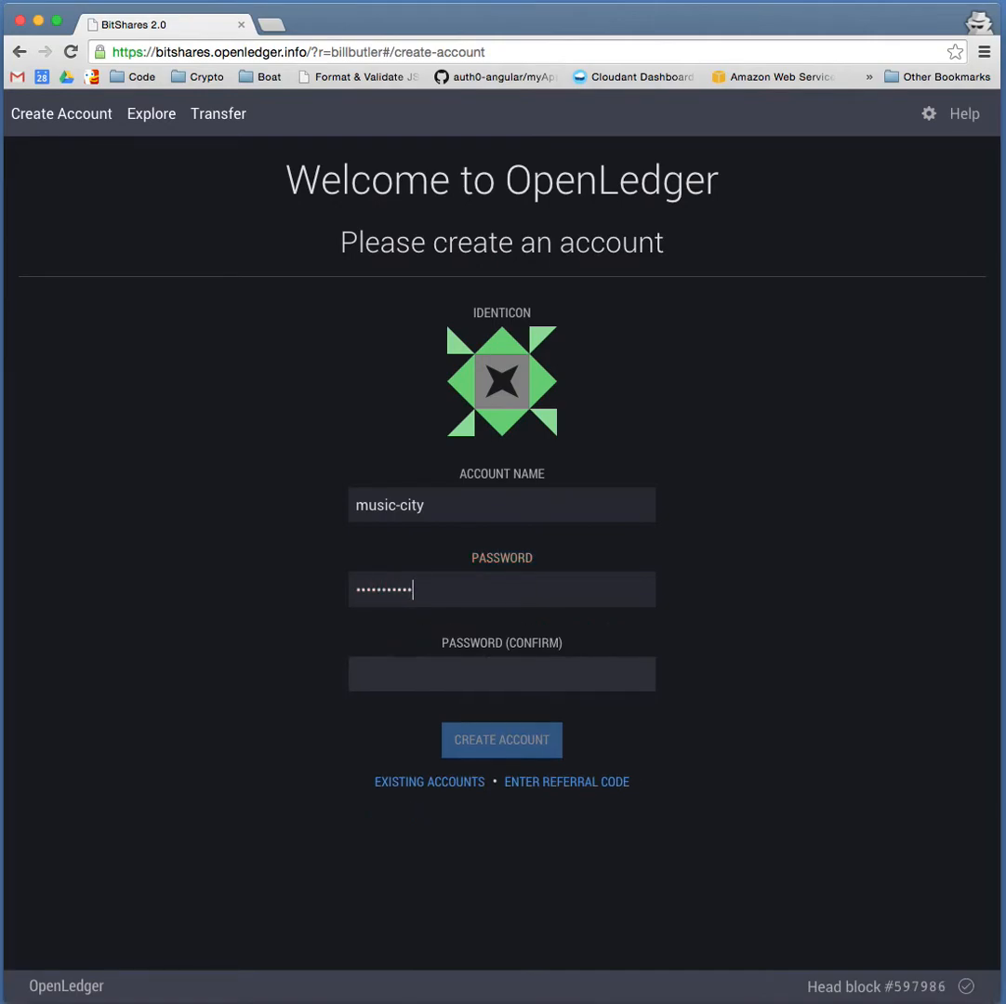
{"action": "type", "text": "•"}
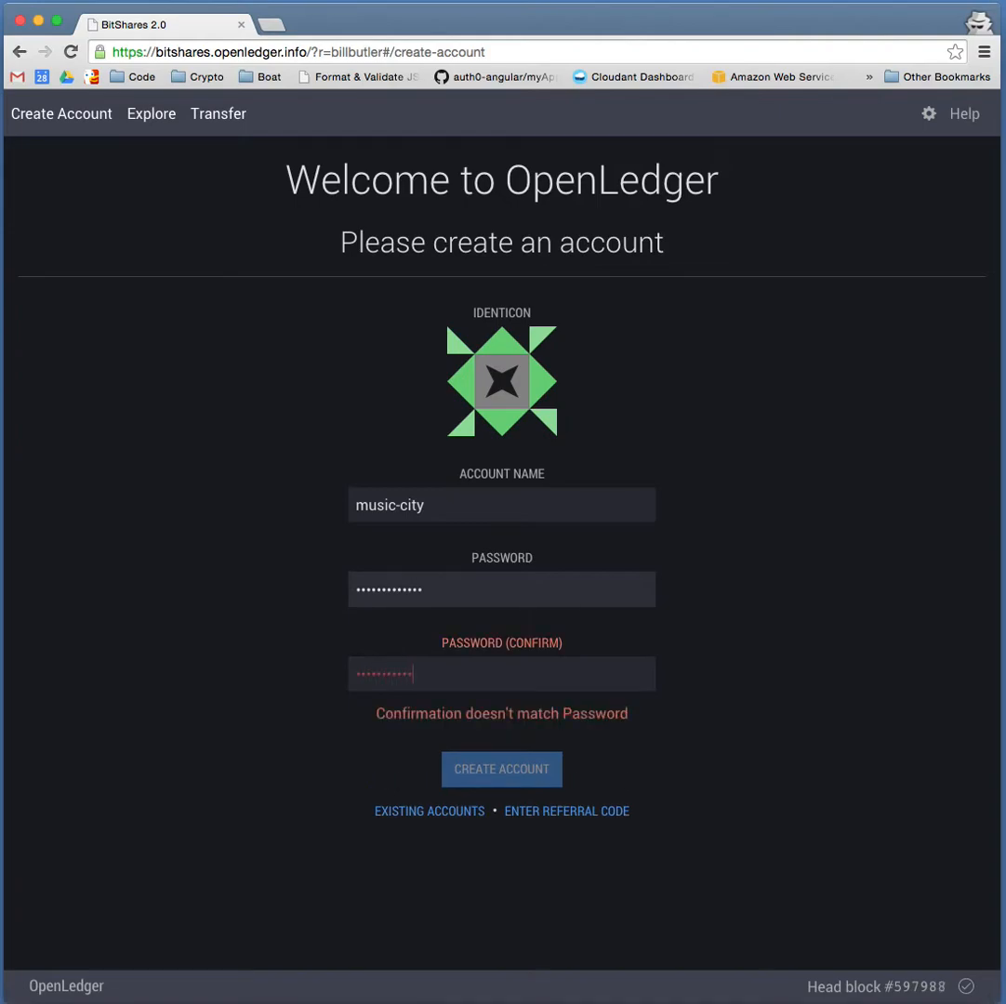
{"action": "type", "text": "r"}
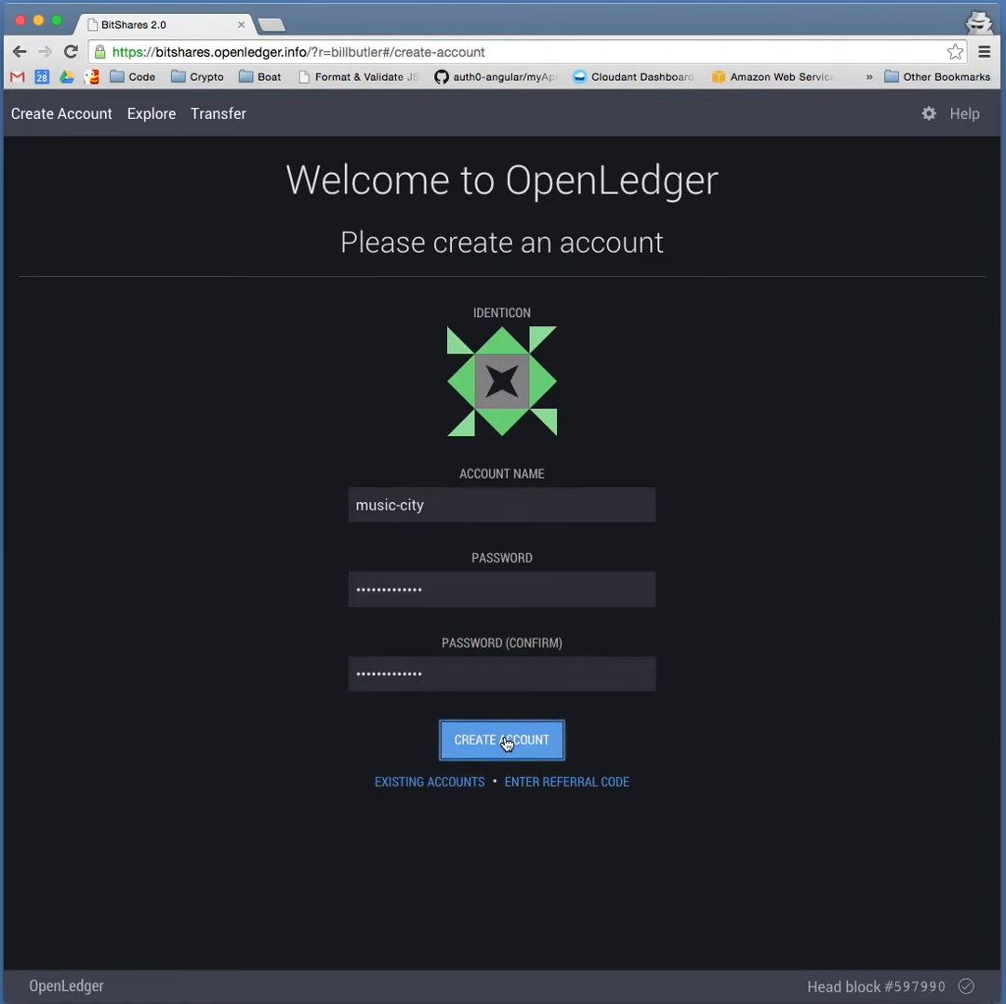
Submit the signup form to create the music-city account and land on its overview
{"action": "left_click", "coordinate": [501, 739]}
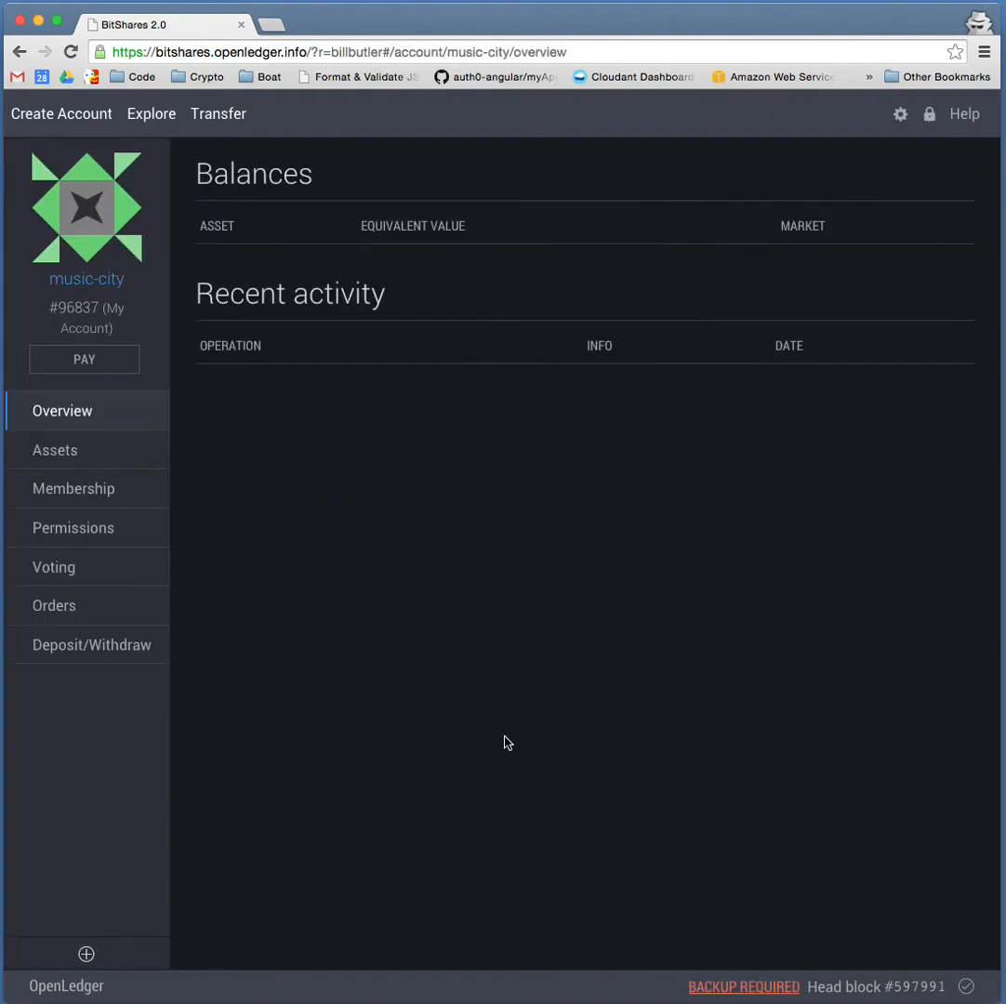
{"action": "mouse_move", "coordinate": [643, 427]}
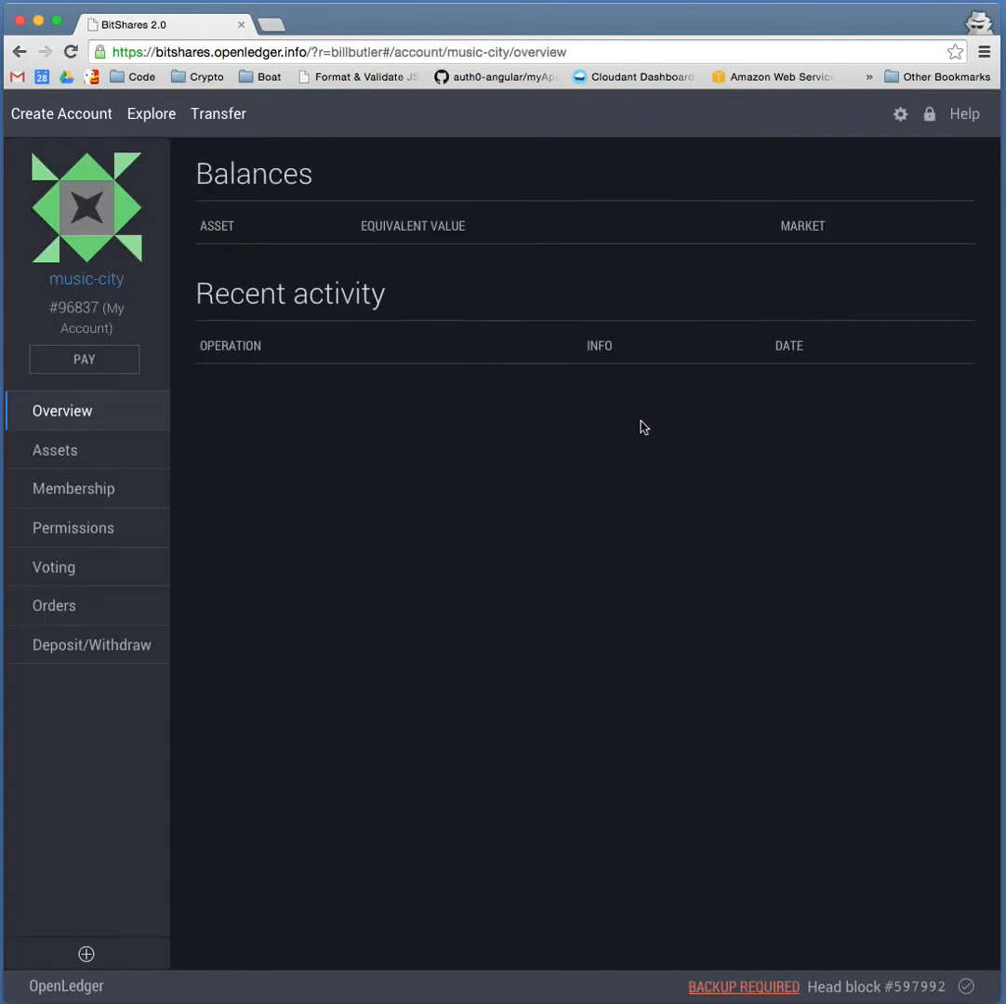
{"action": "mouse_move", "coordinate": [248, 471]}
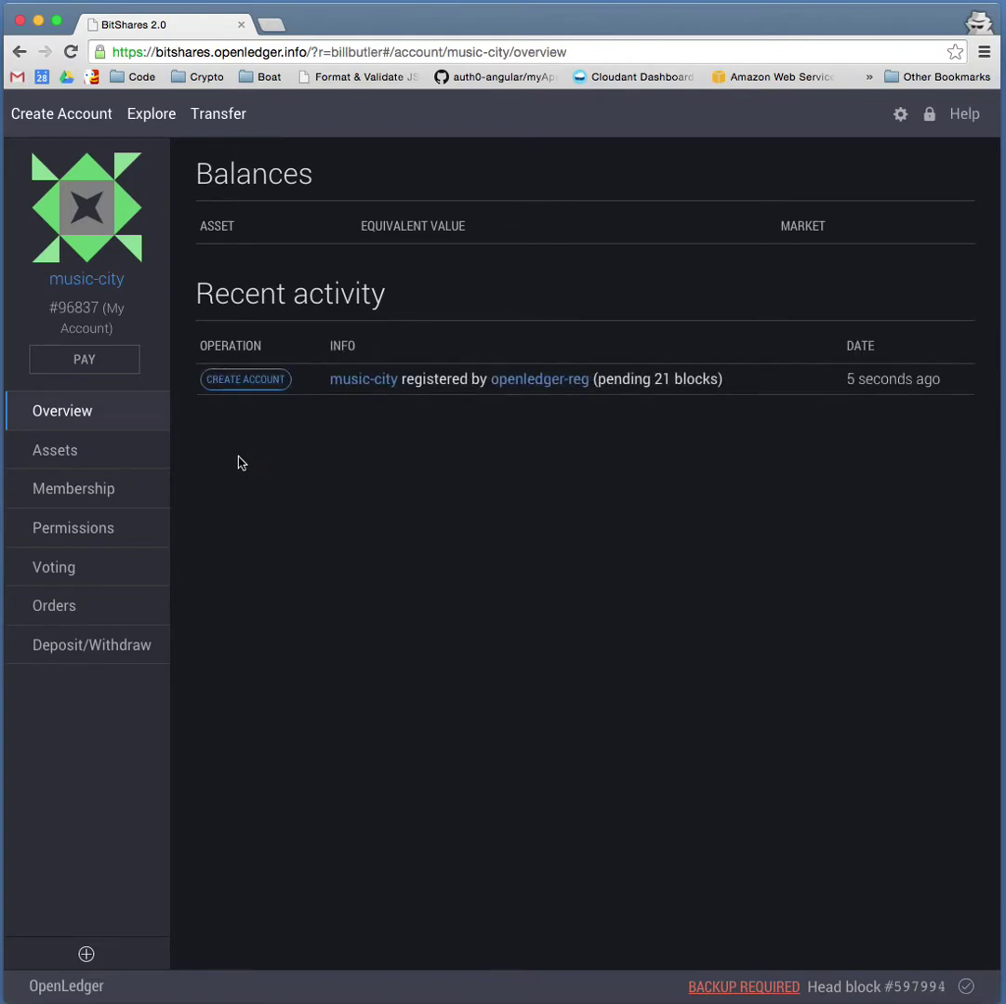
{"action": "mouse_move", "coordinate": [626, 387]}
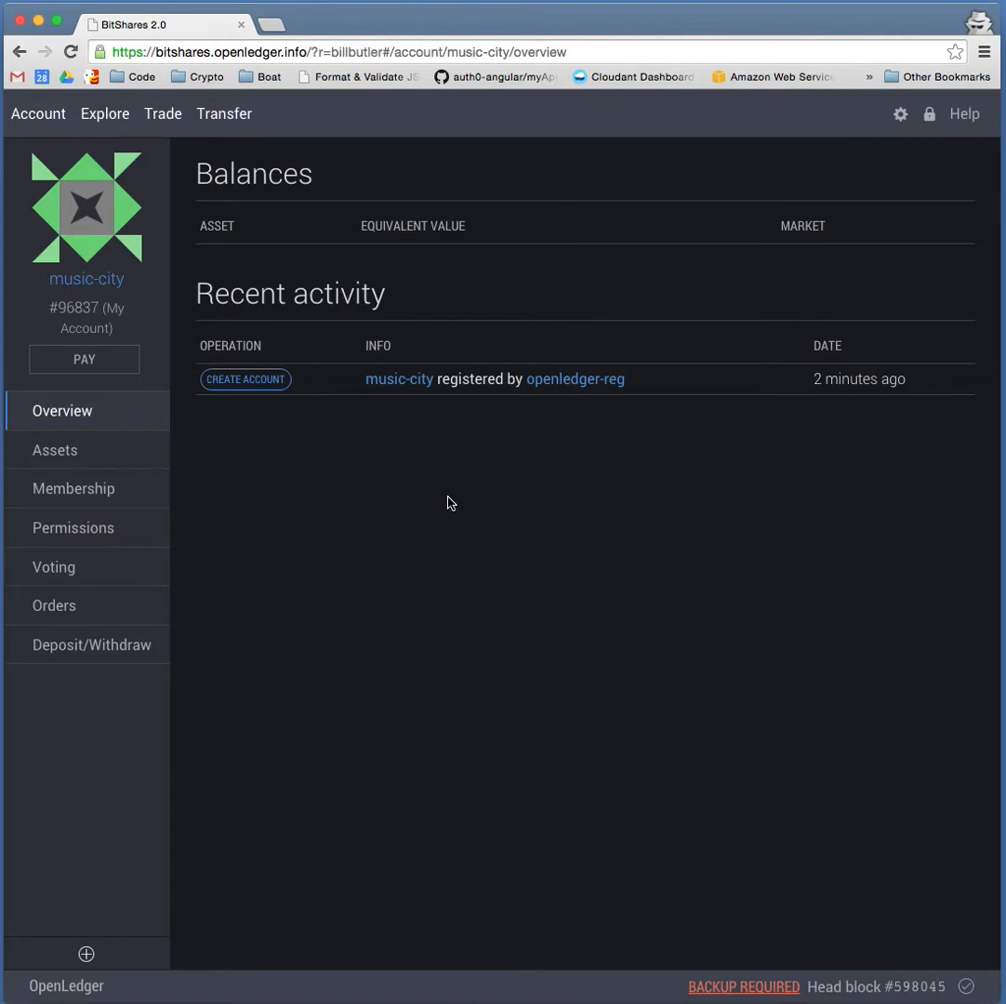
{"action": "mouse_move", "coordinate": [139, 437]}
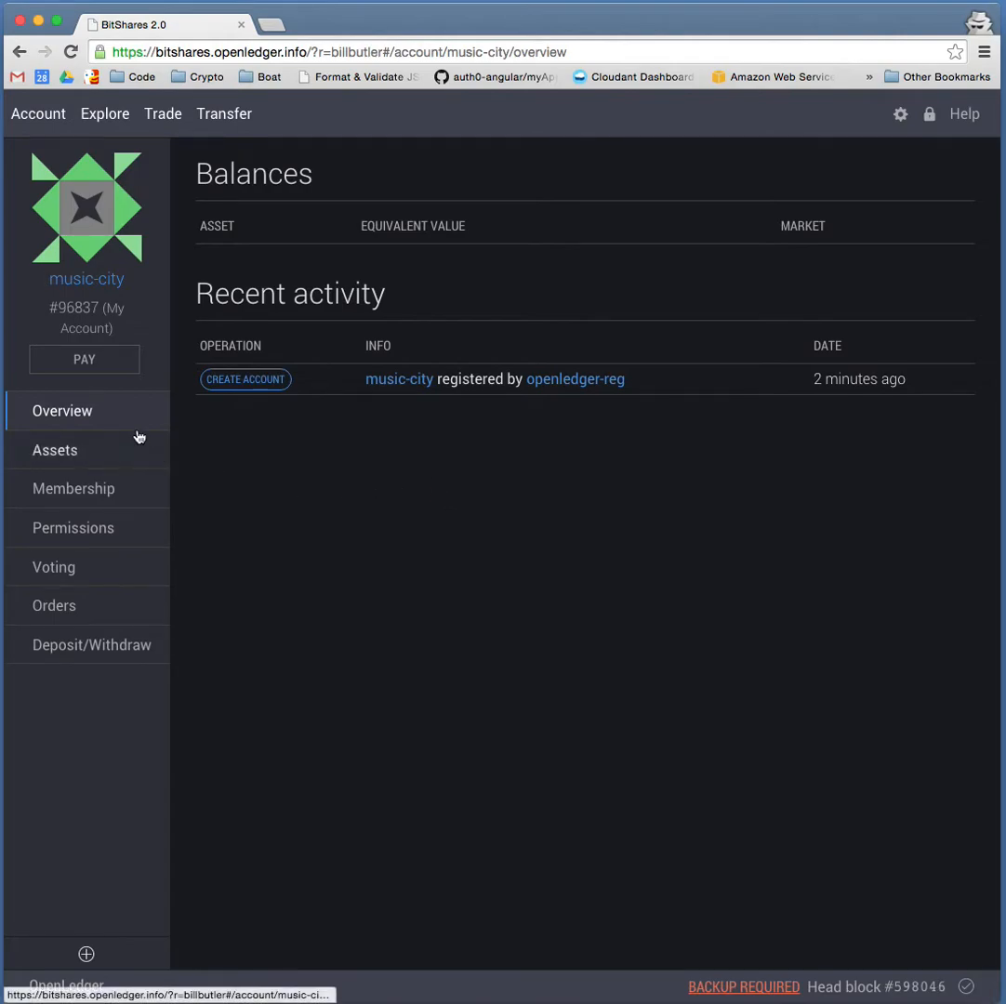
{"action": "mouse_move", "coordinate": [114, 417]}
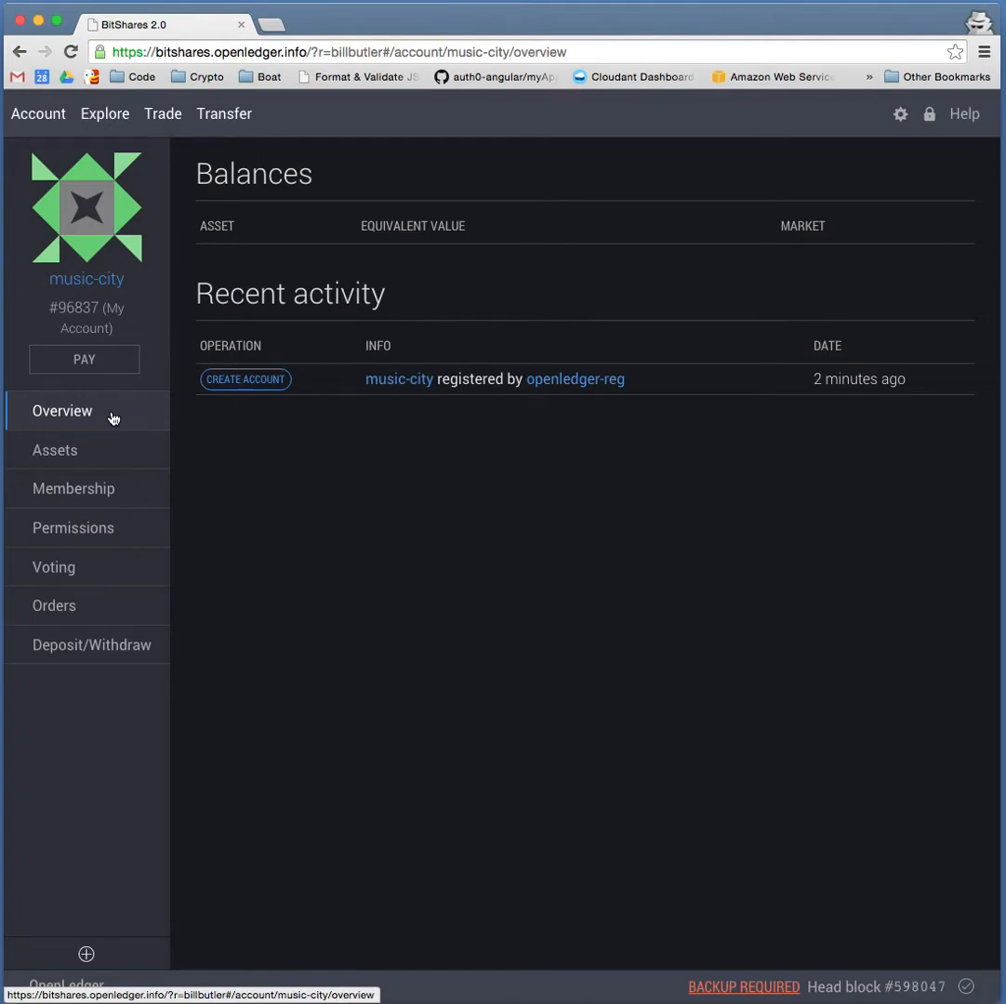
{"action": "mouse_move", "coordinate": [390, 501]}
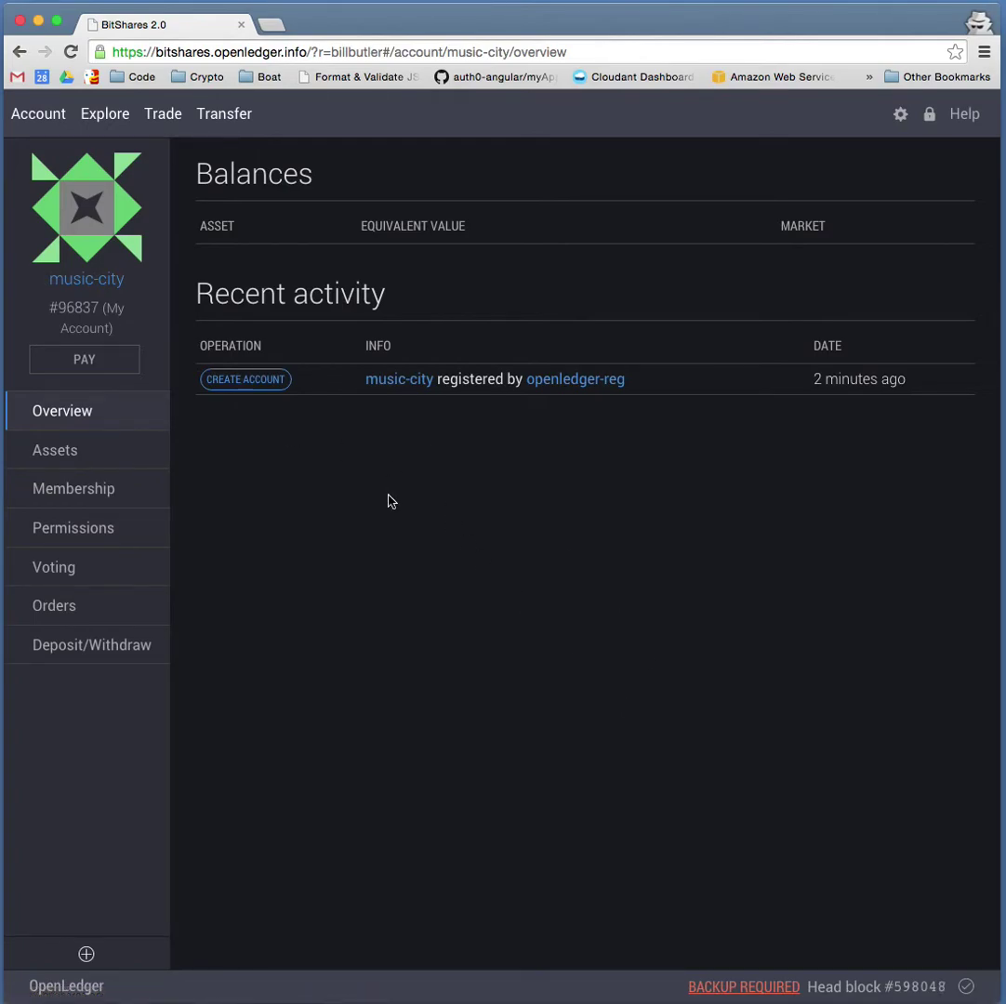
{"action": "mouse_move", "coordinate": [743, 987]}
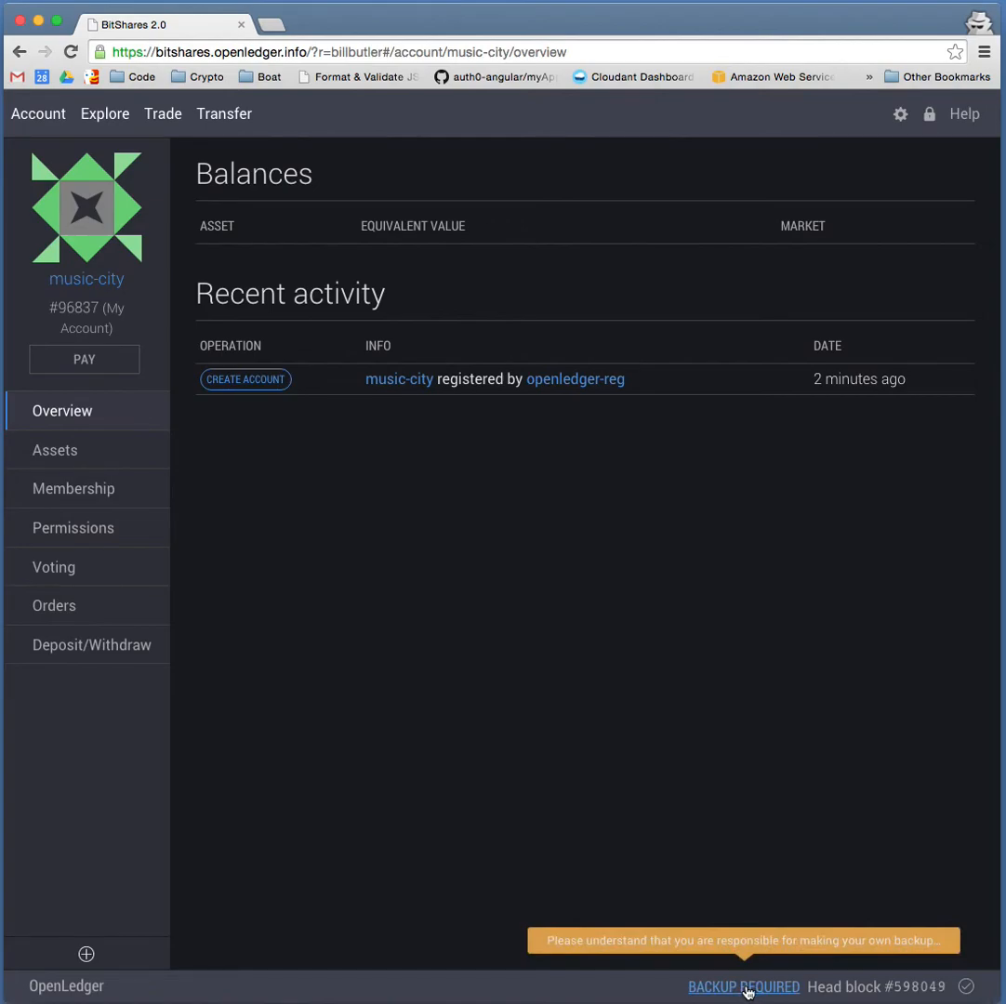
From Backup Required, create a default wallet backup and download bts_default.bin
{"action": "left_click", "coordinate": [741, 986]}
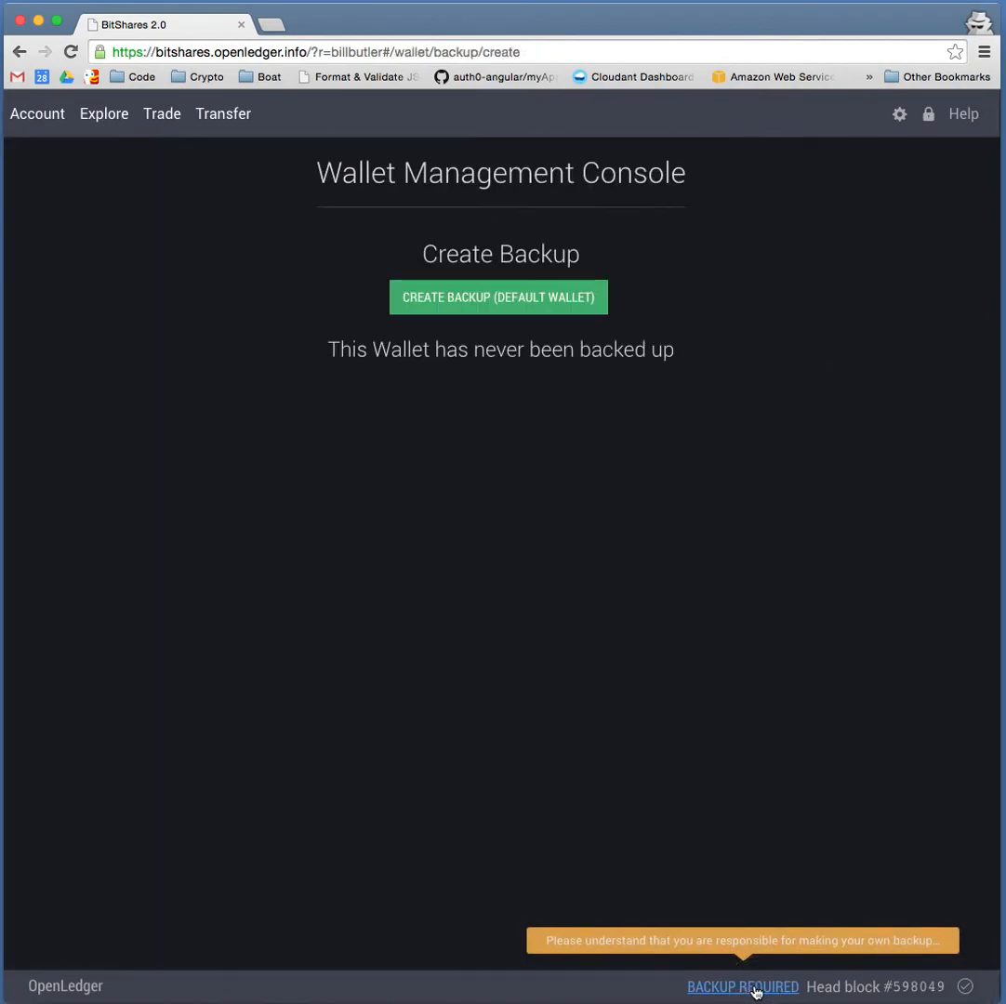
{"action": "mouse_move", "coordinate": [498, 298]}
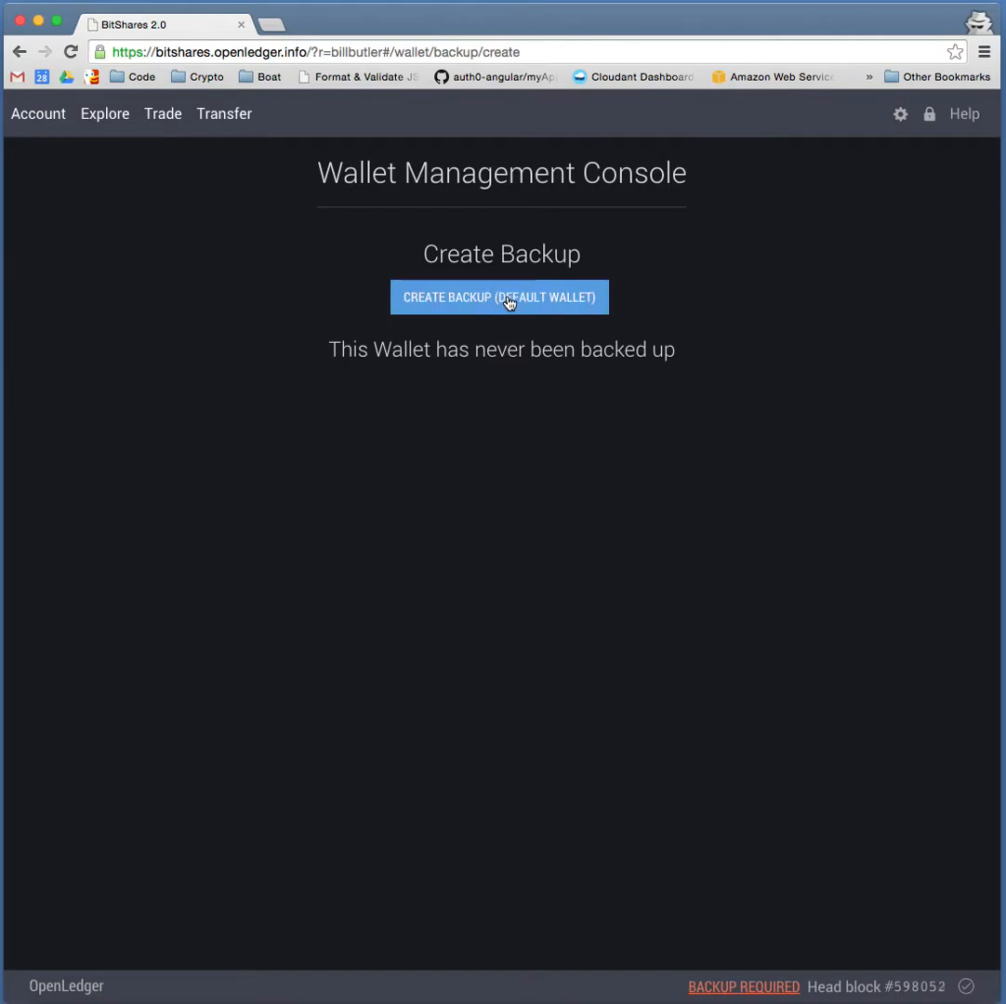
{"action": "left_click", "coordinate": [499, 296]}
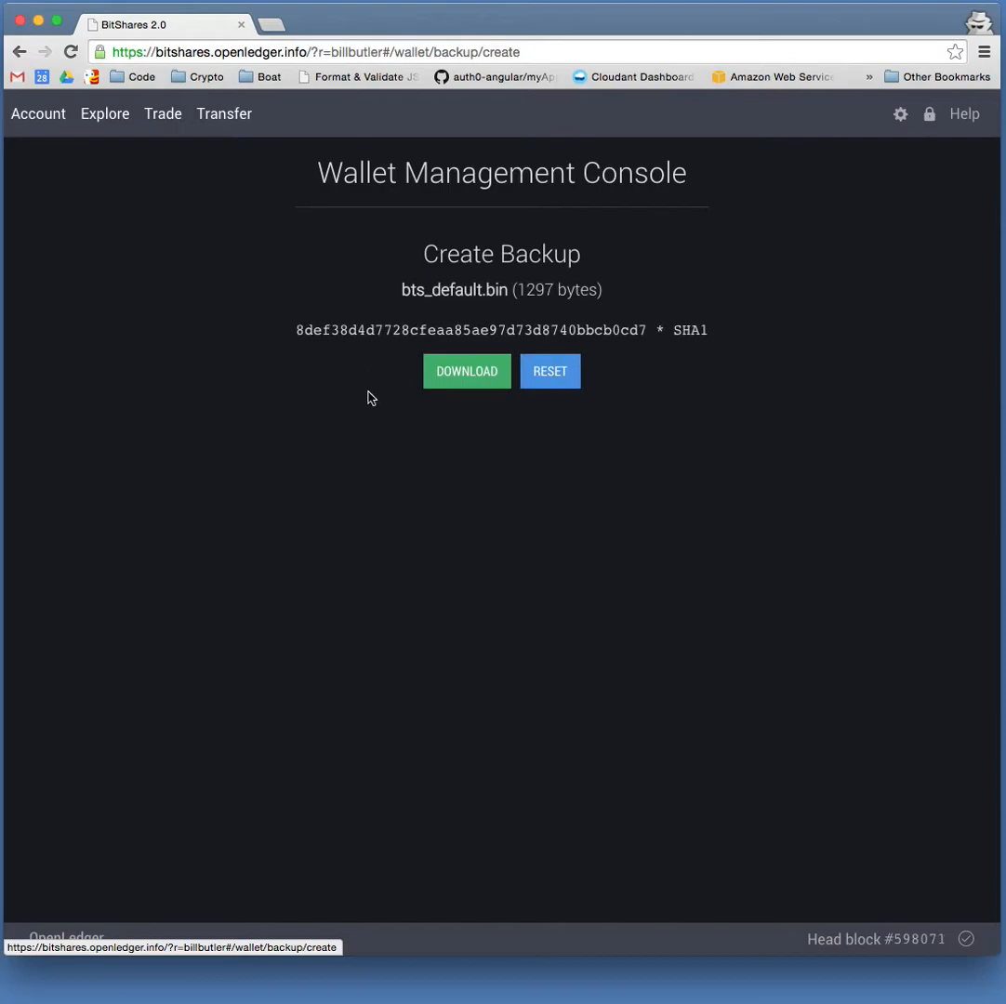
{"action": "left_click", "coordinate": [466, 370]}
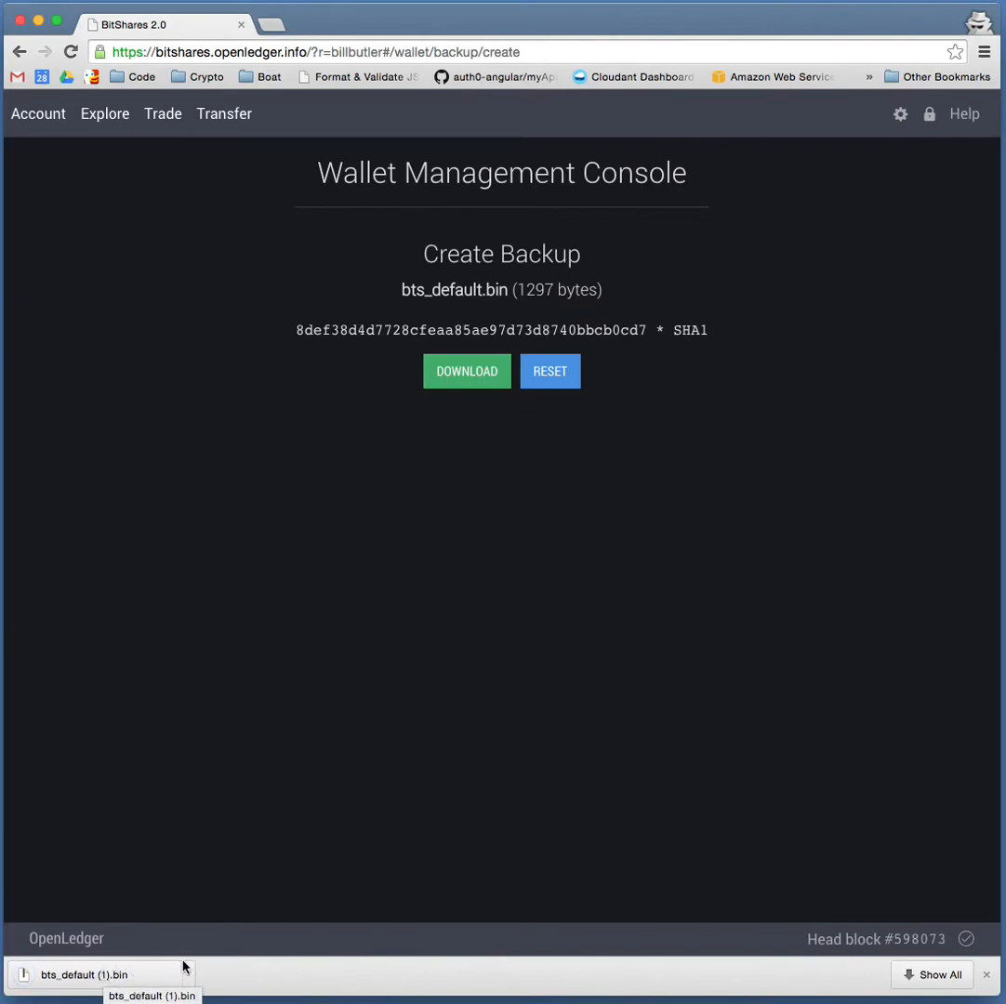
{"action": "mouse_move", "coordinate": [192, 974]}
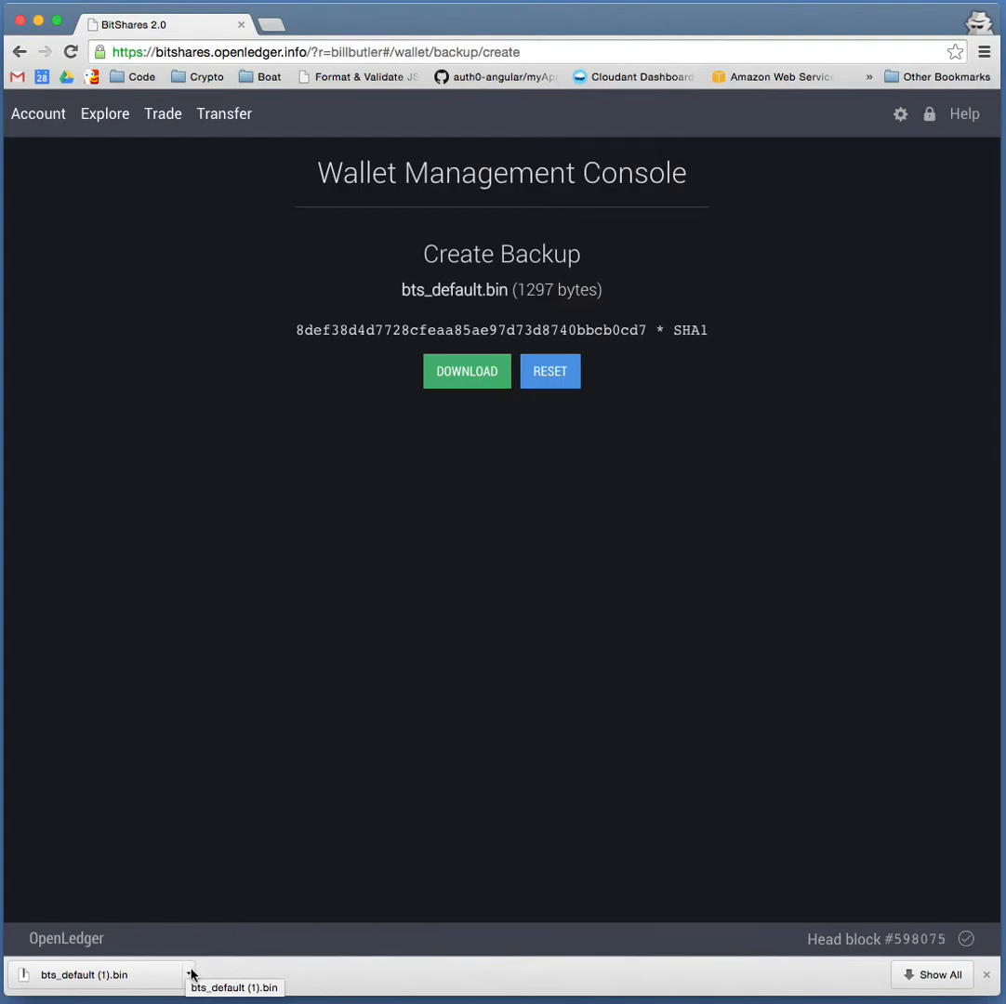
{"action": "mouse_move", "coordinate": [213, 863]}
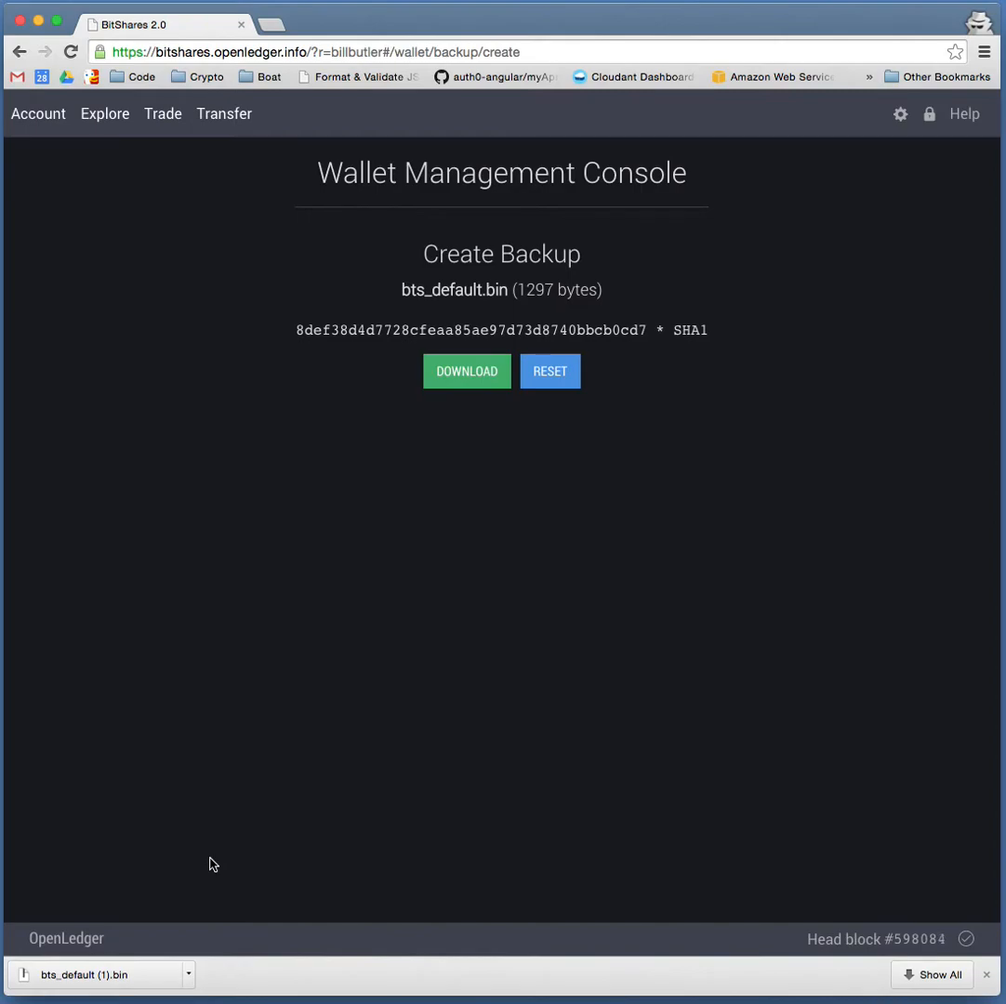
{"action": "mouse_move", "coordinate": [556, 322]}
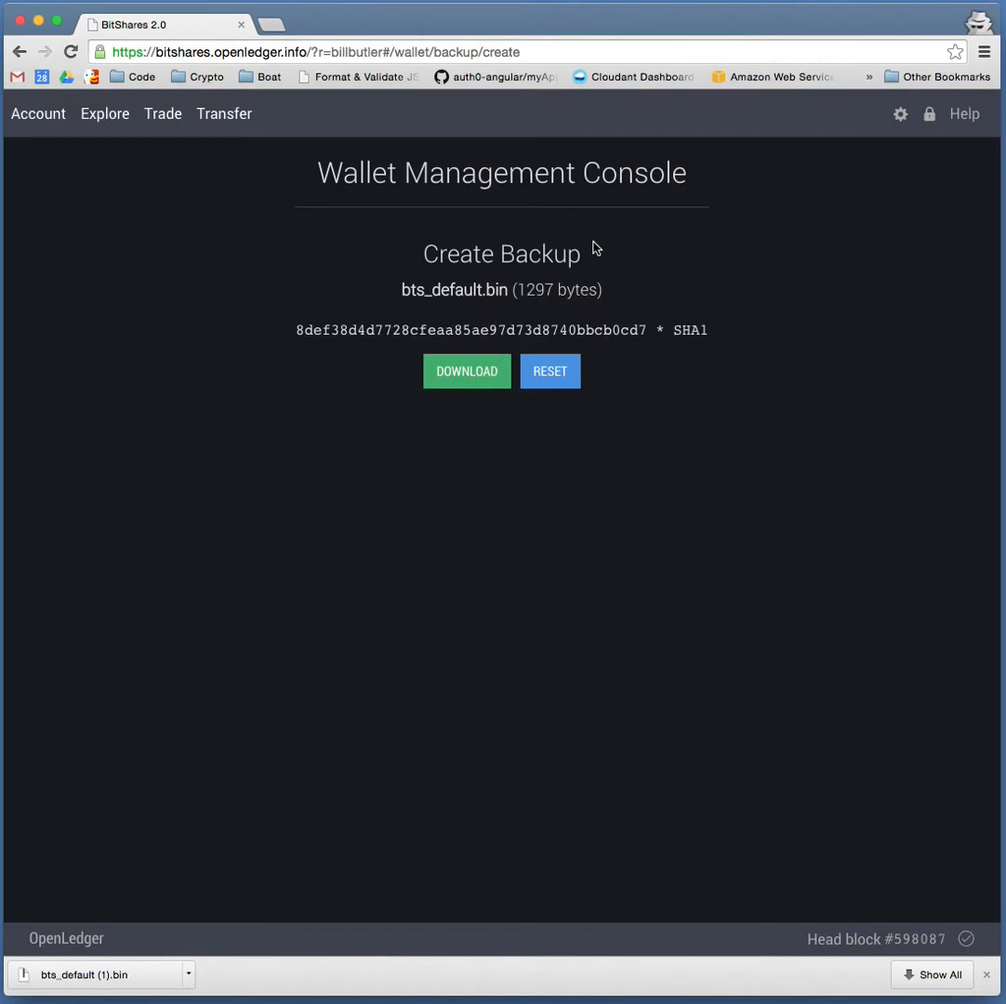
{"action": "mouse_move", "coordinate": [283, 447]}
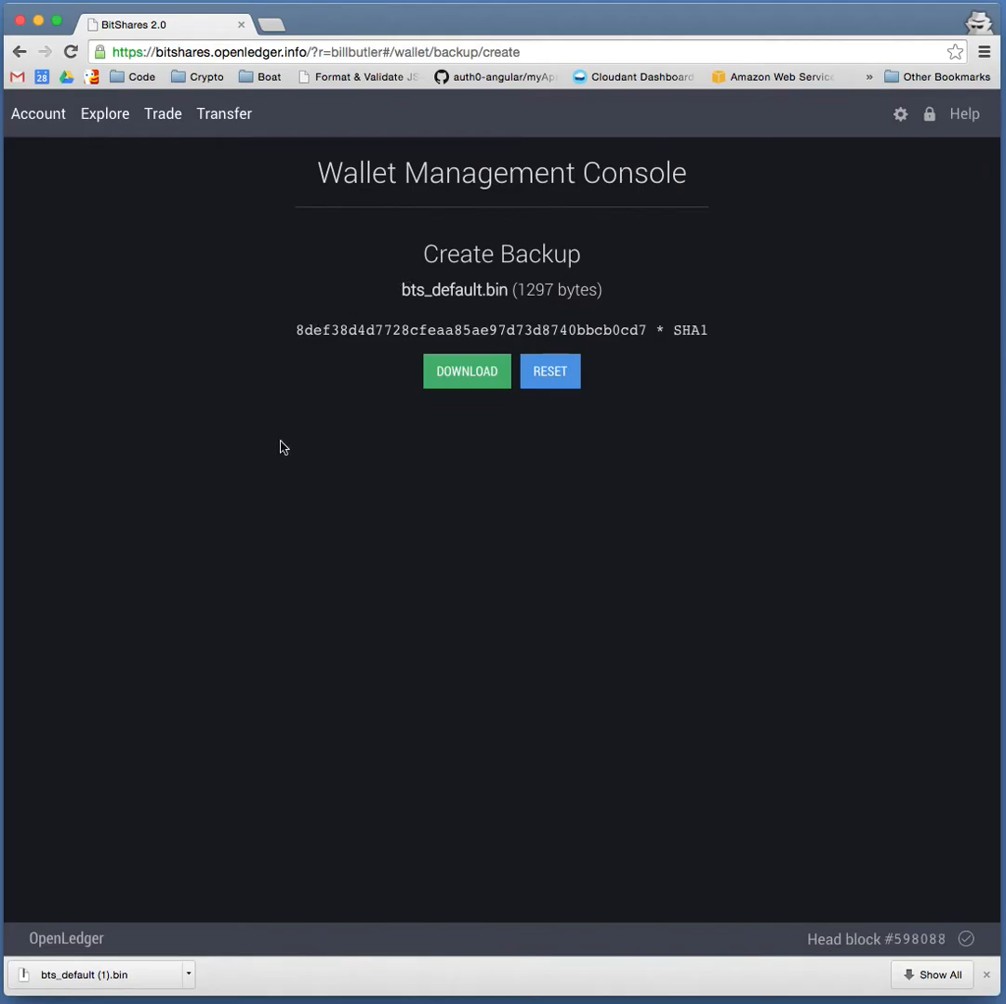
{"action": "mouse_move", "coordinate": [65, 140]}
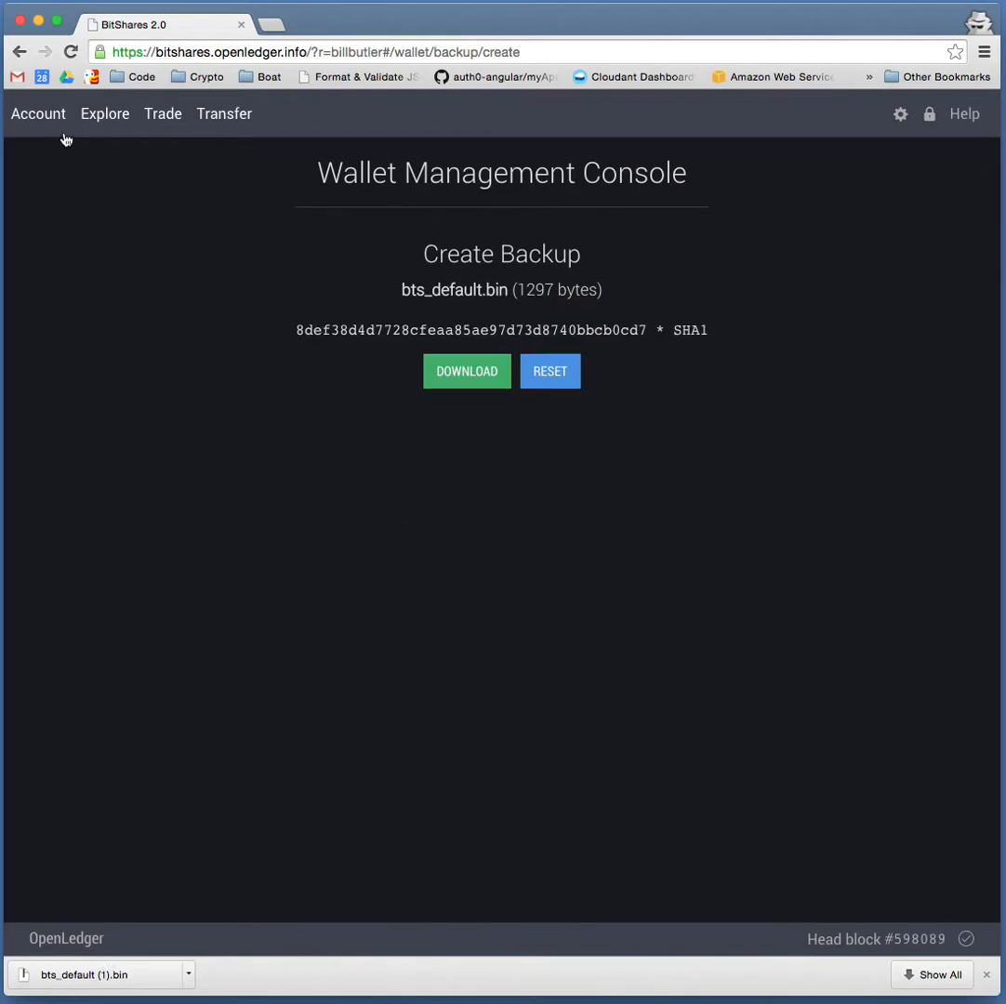
Return from the backup page to the music-city account overview
{"action": "left_click", "coordinate": [37, 113]}
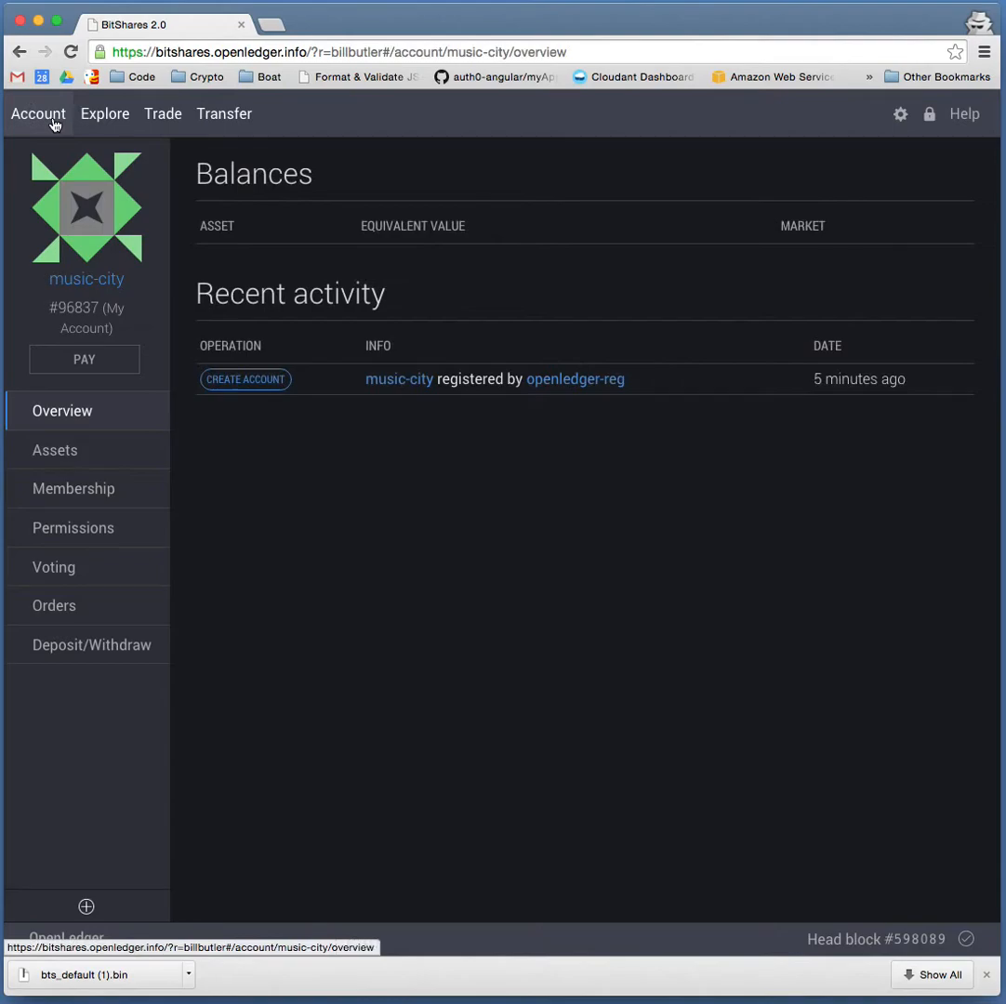
{"action": "mouse_move", "coordinate": [345, 523]}
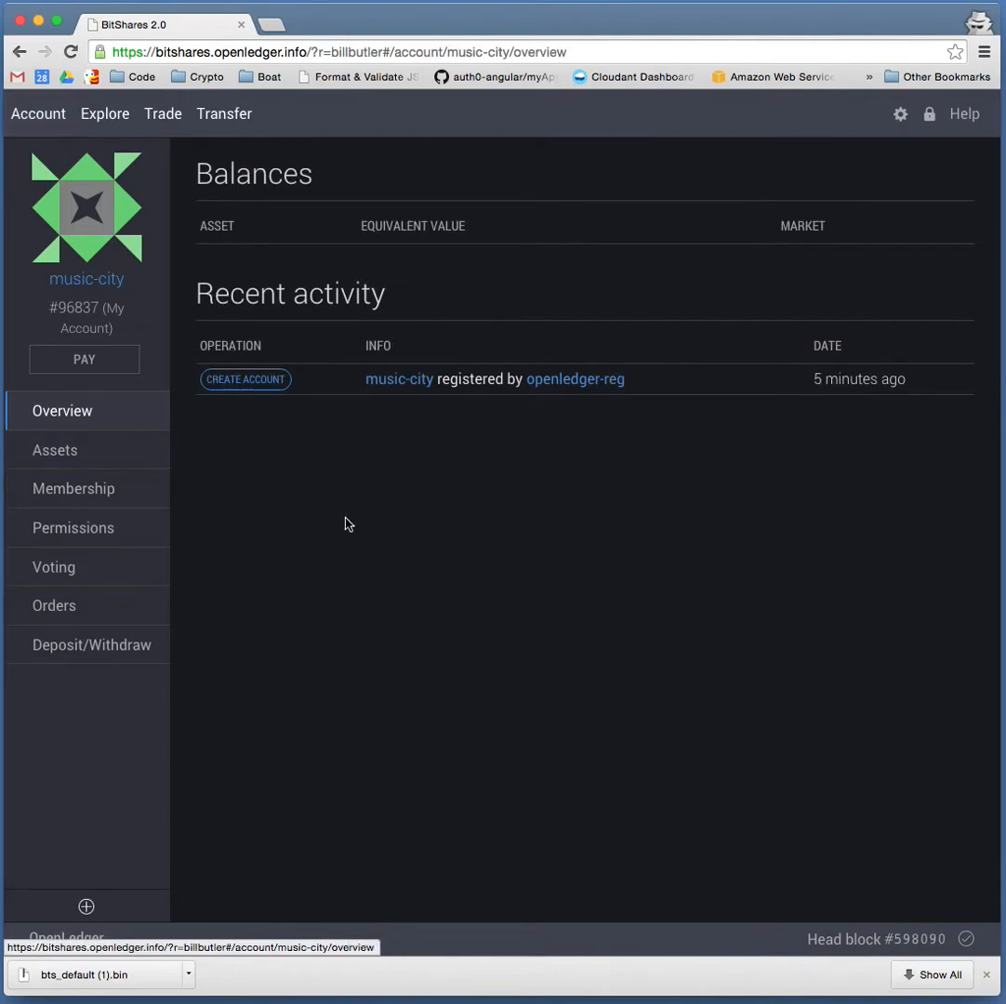
{"action": "mouse_move", "coordinate": [554, 390]}
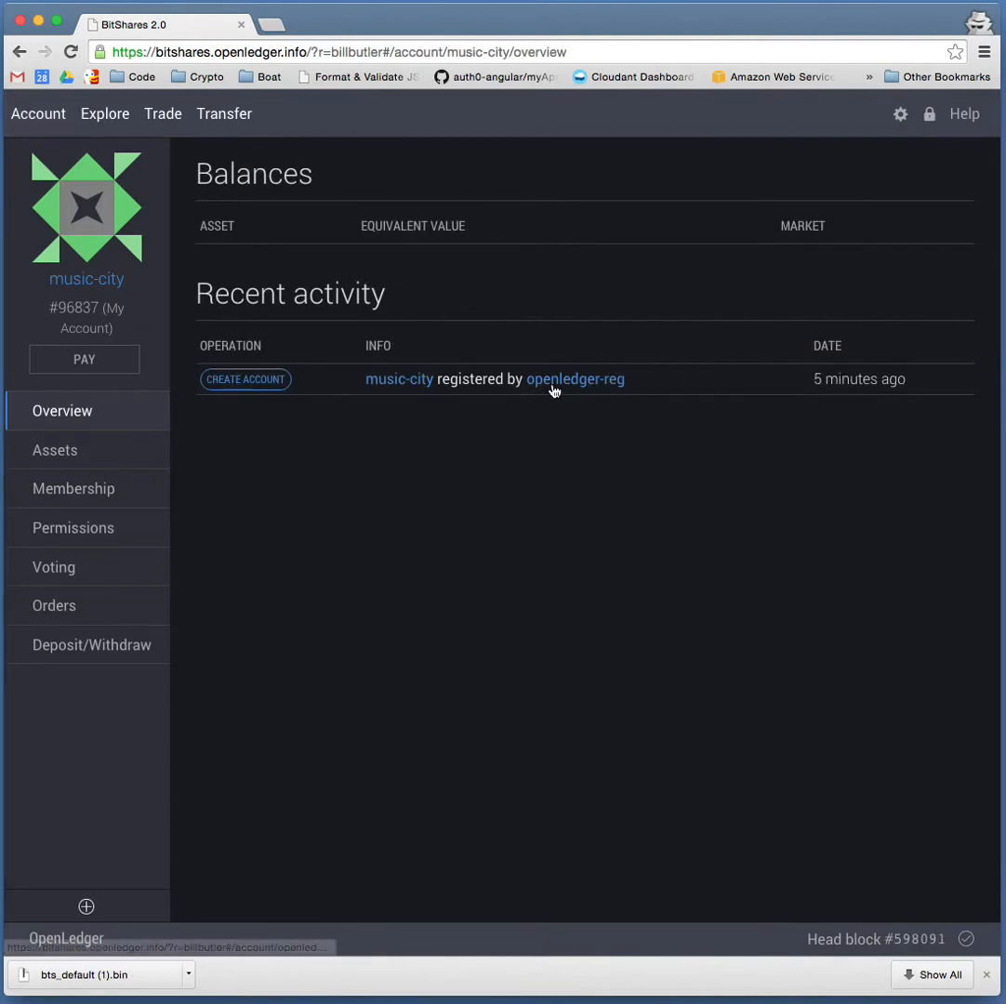
{"action": "mouse_move", "coordinate": [575, 378]}
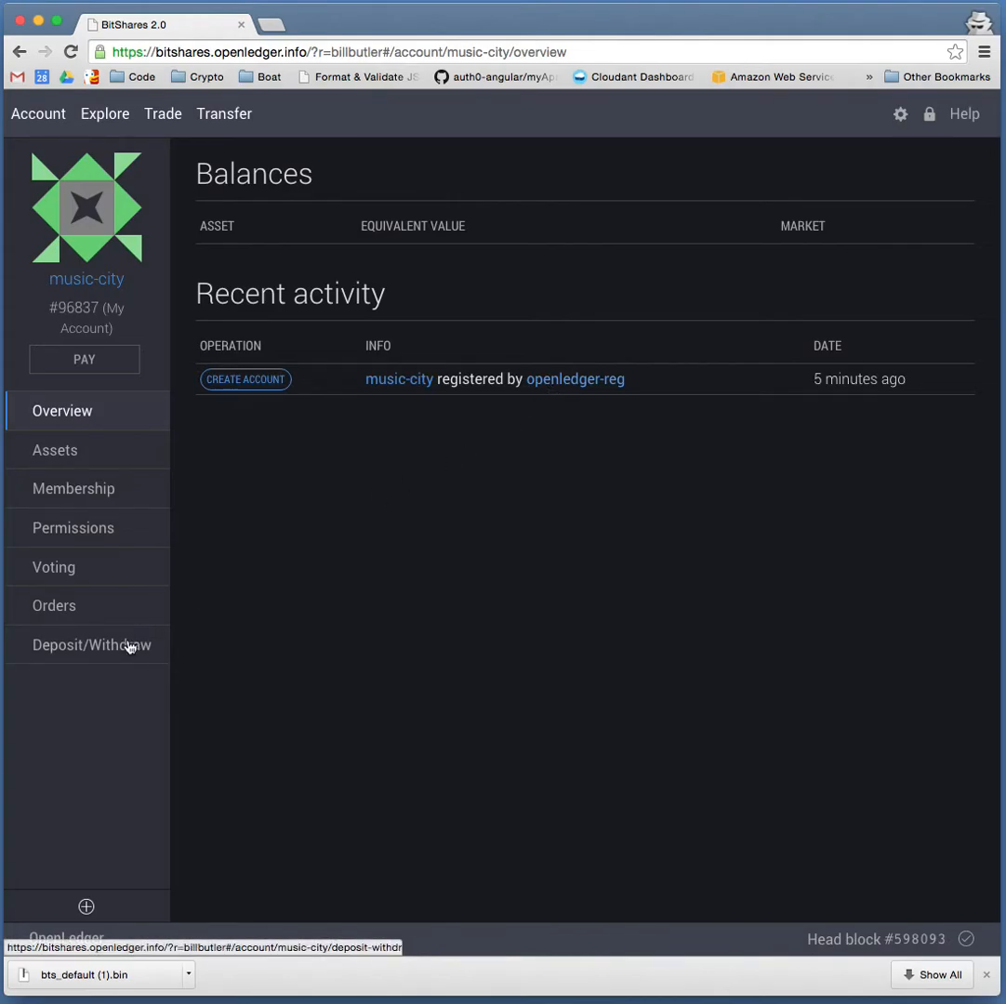
{"action": "left_click", "coordinate": [91, 645]}
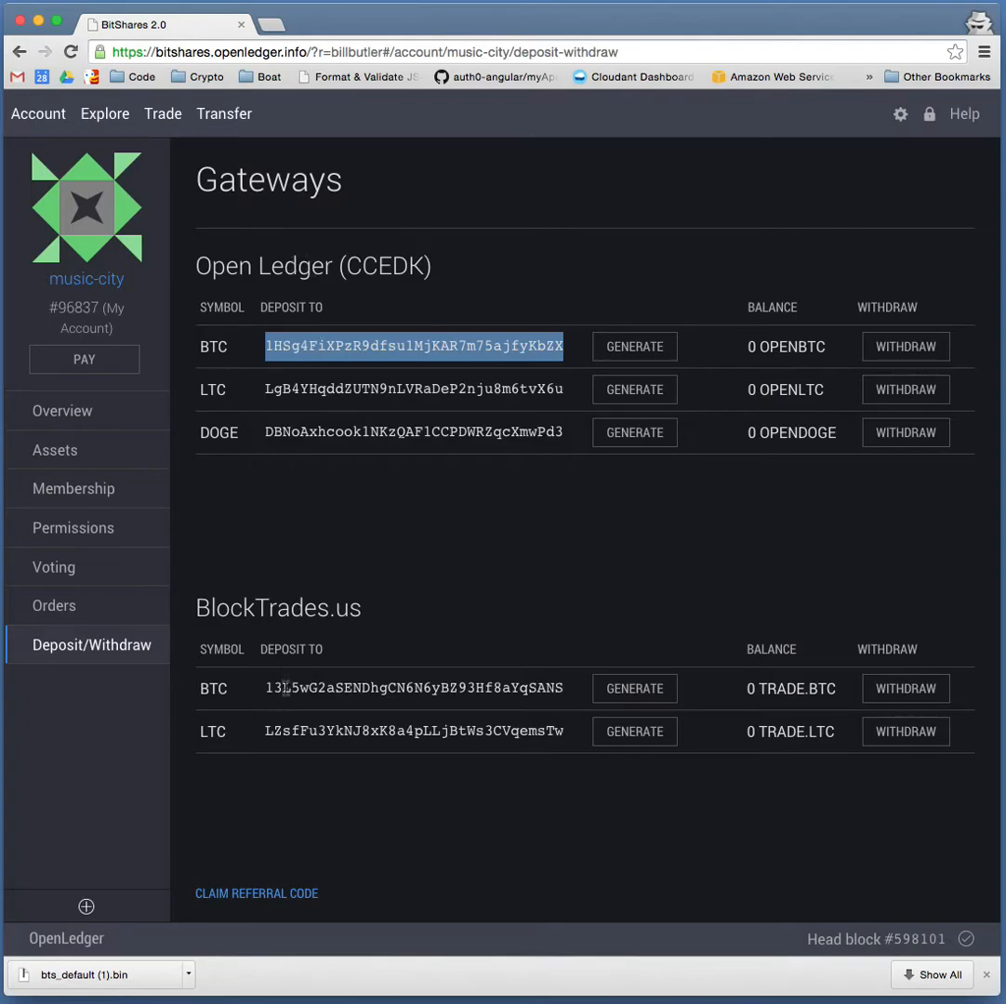
{"action": "double_click", "coordinate": [414, 688]}
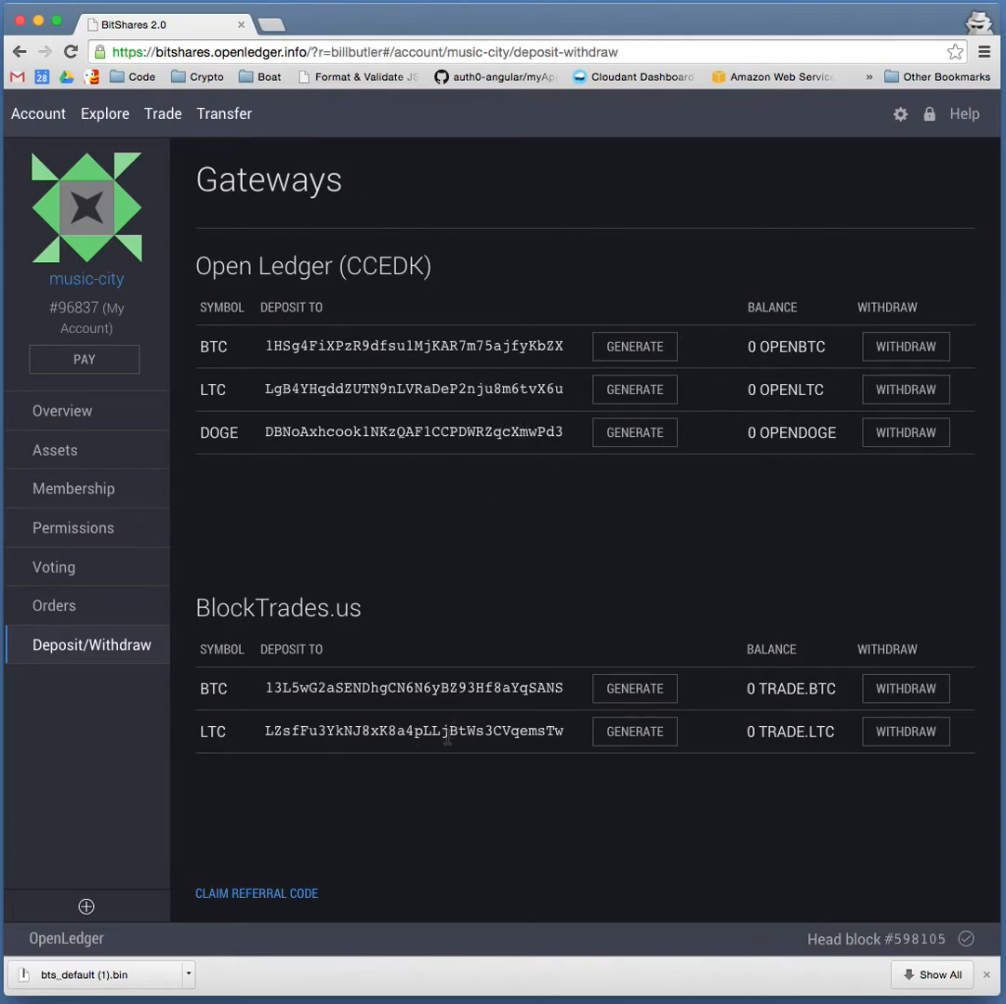
{"action": "mouse_move", "coordinate": [779, 369]}
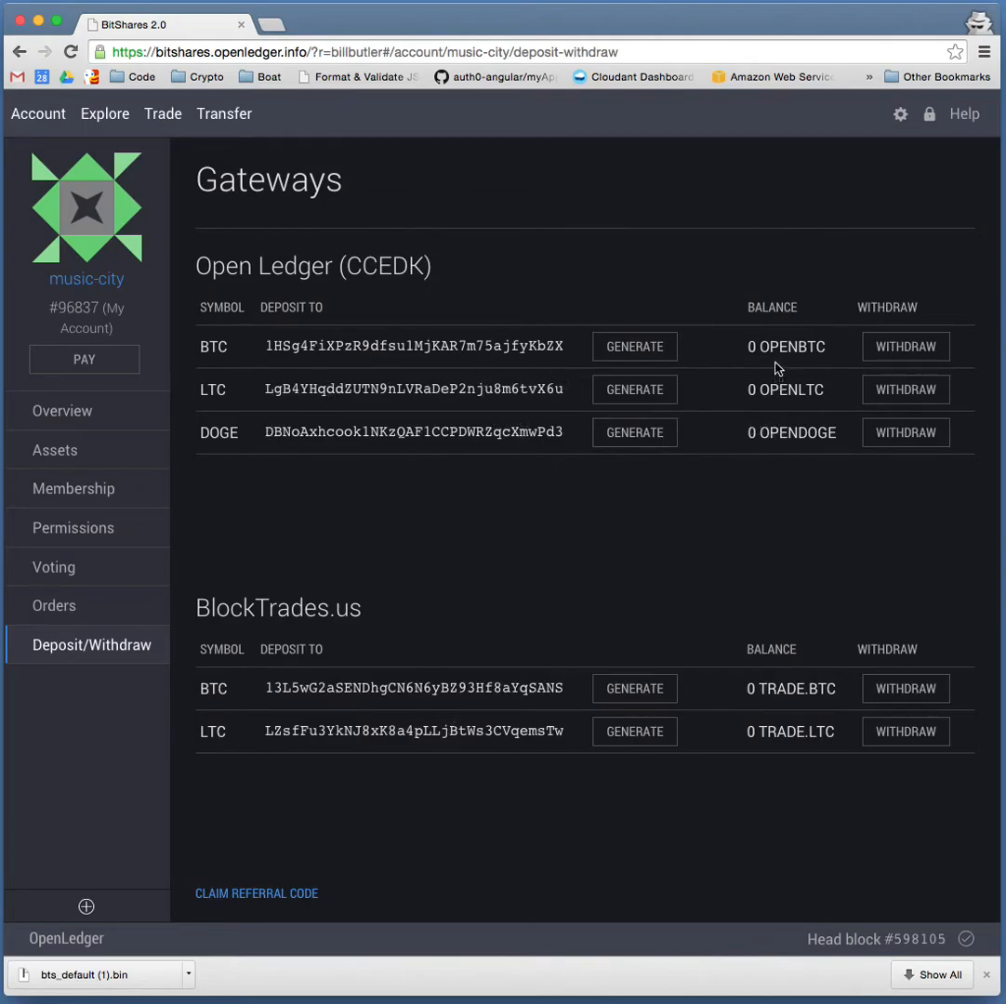
{"action": "mouse_move", "coordinate": [749, 346]}
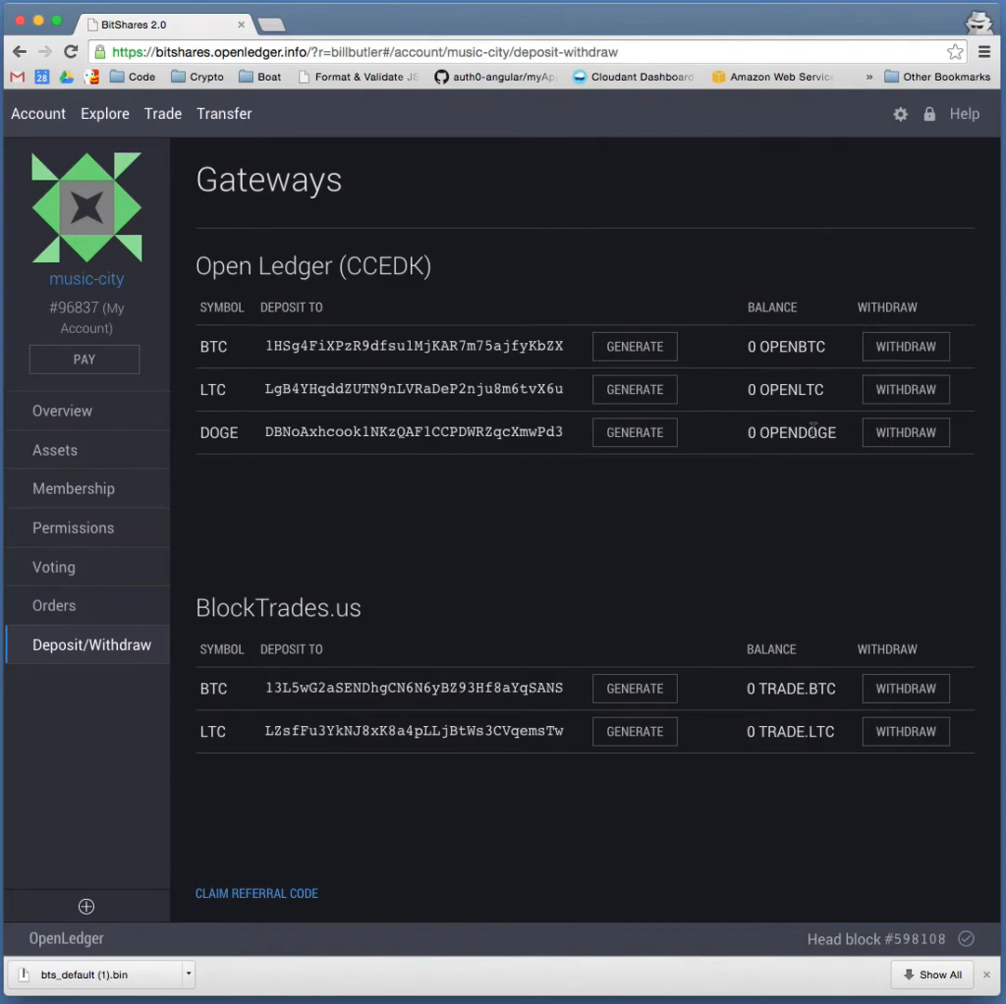
{"action": "mouse_move", "coordinate": [774, 381]}
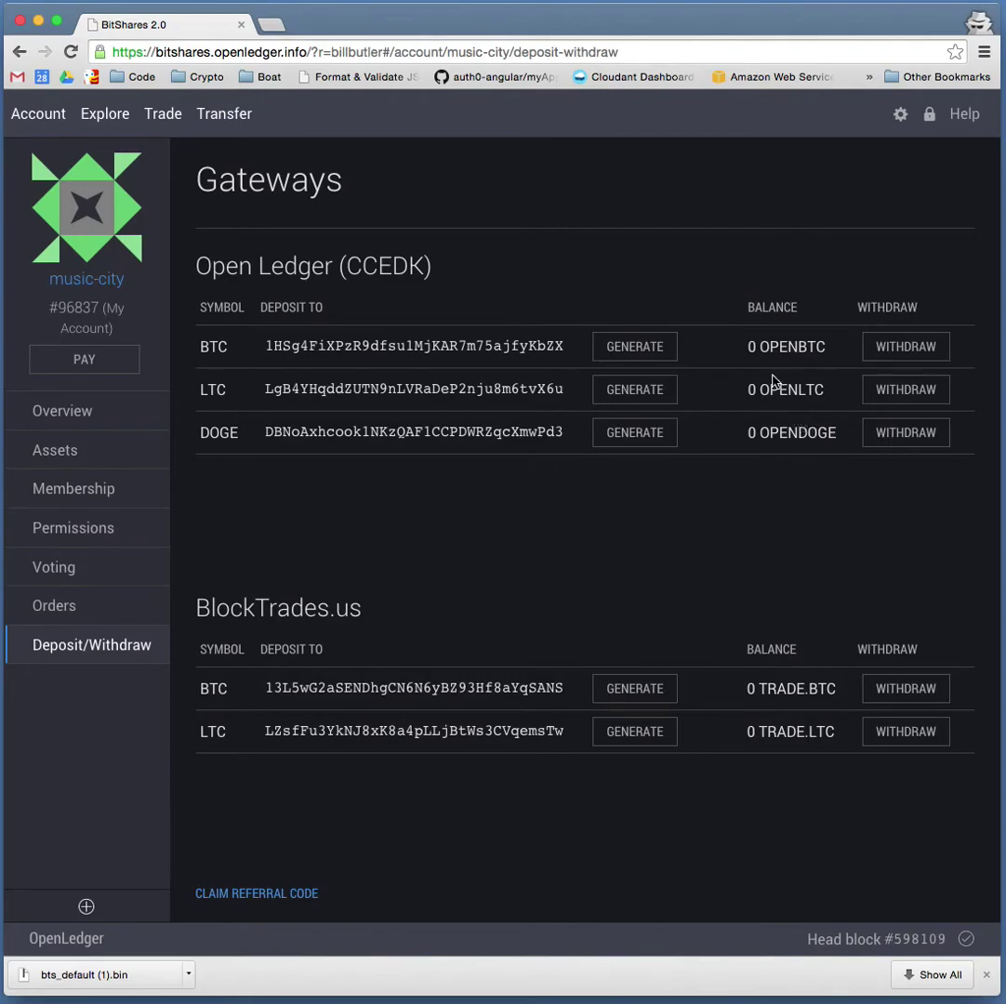
{"action": "mouse_move", "coordinate": [237, 349]}
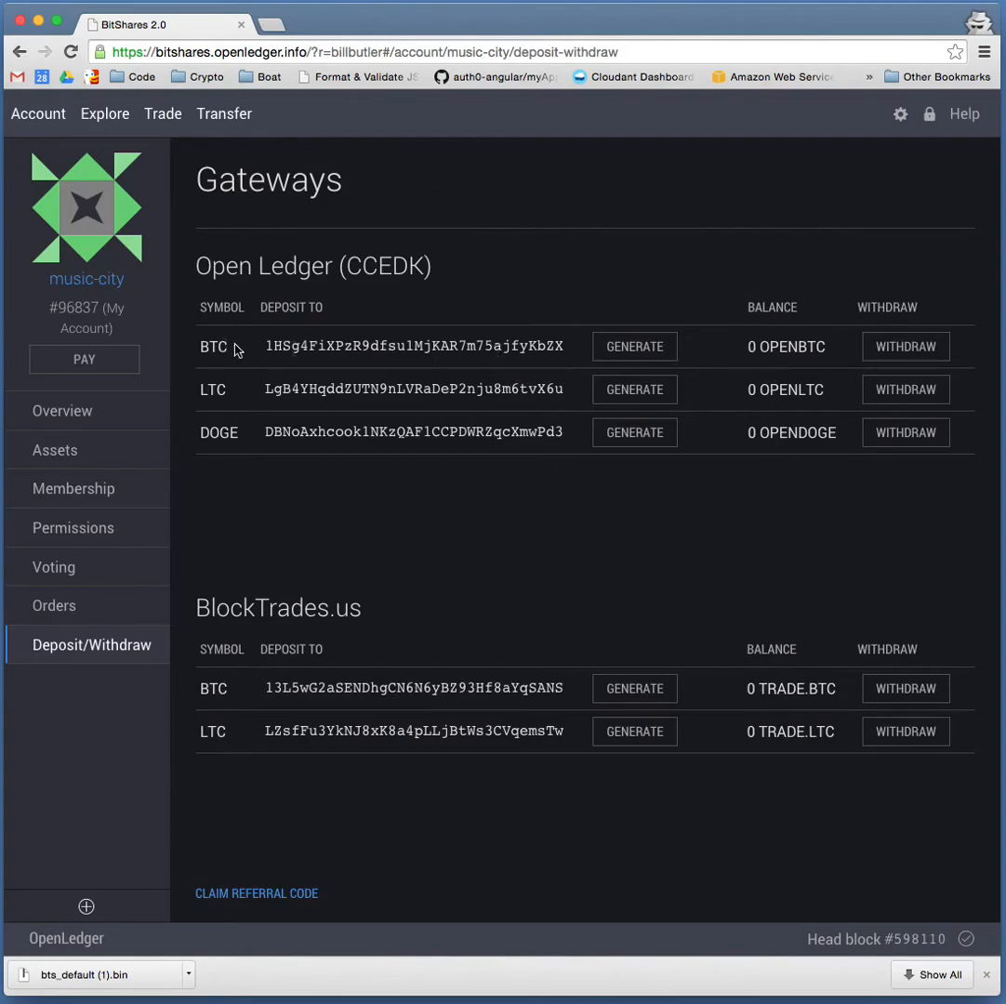
{"action": "mouse_move", "coordinate": [394, 448]}
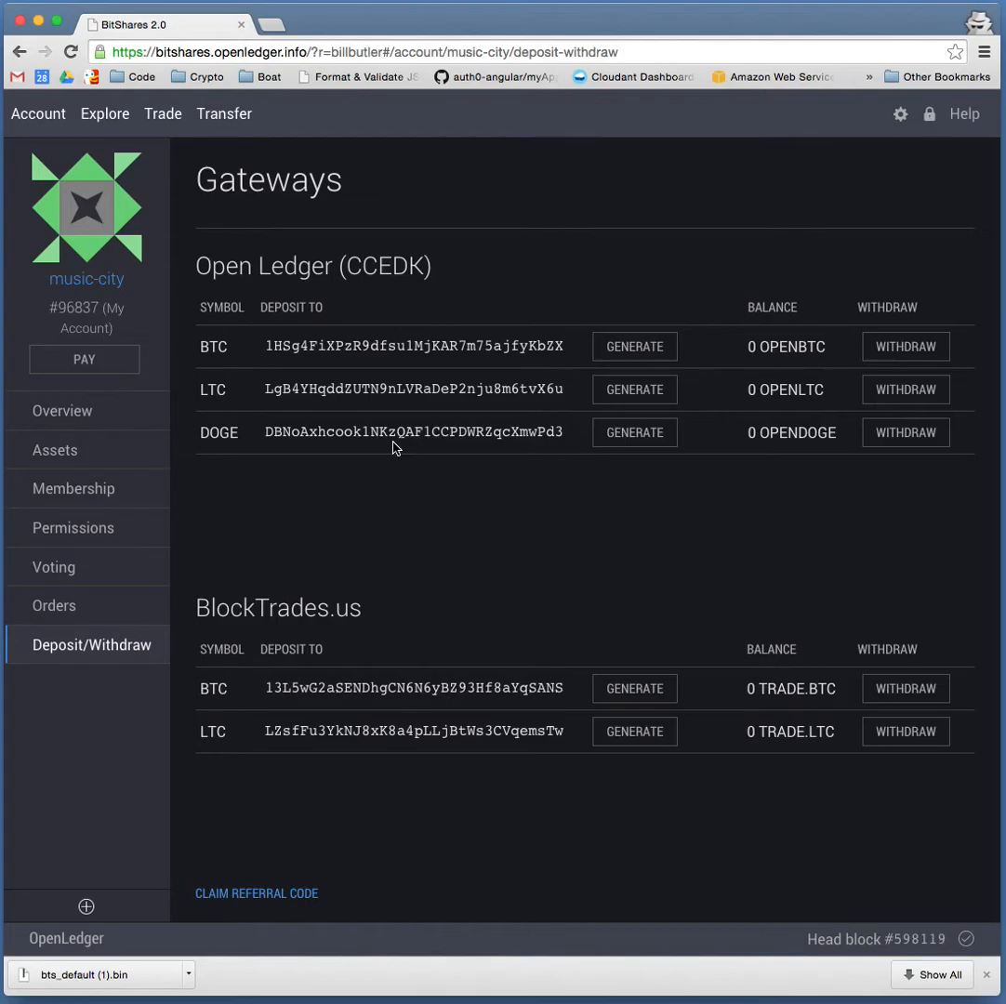
Go back to the music-city Overview page with balances and recent activity
{"action": "left_click", "coordinate": [62, 410]}
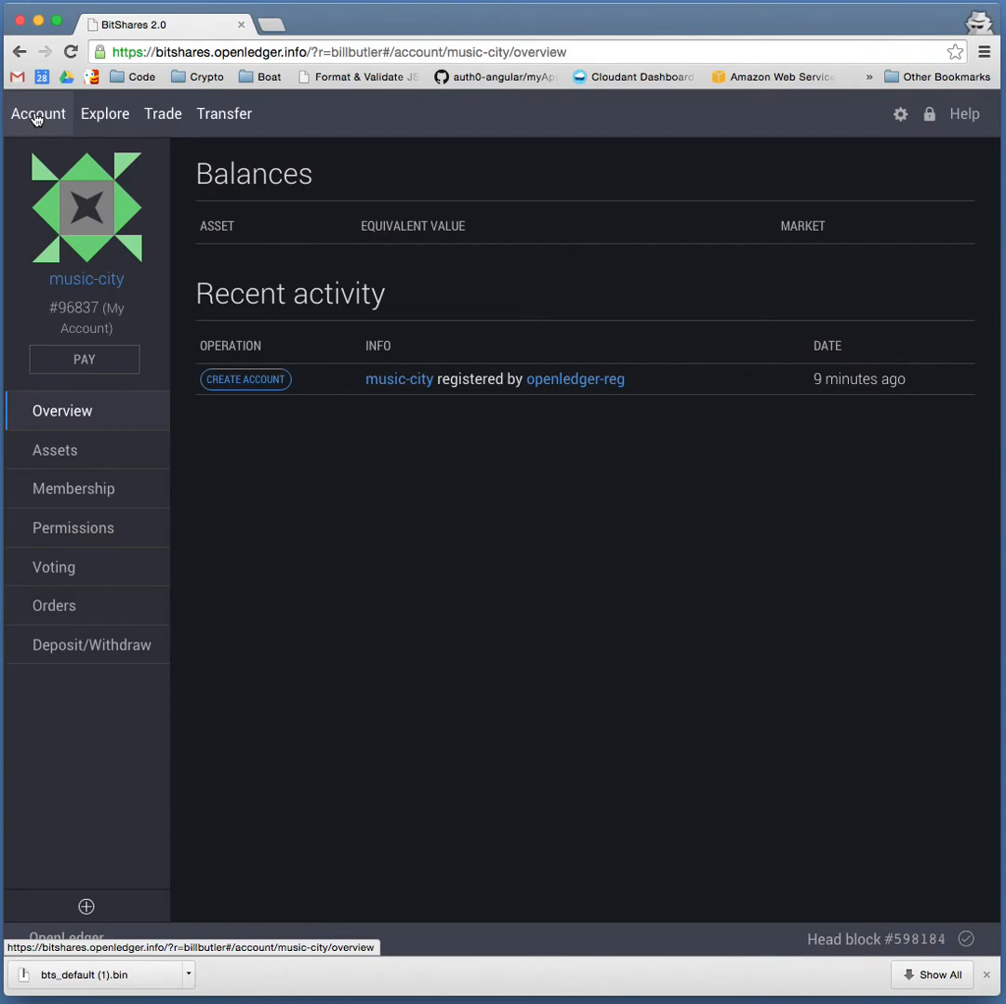
{"action": "mouse_move", "coordinate": [18, 82]}
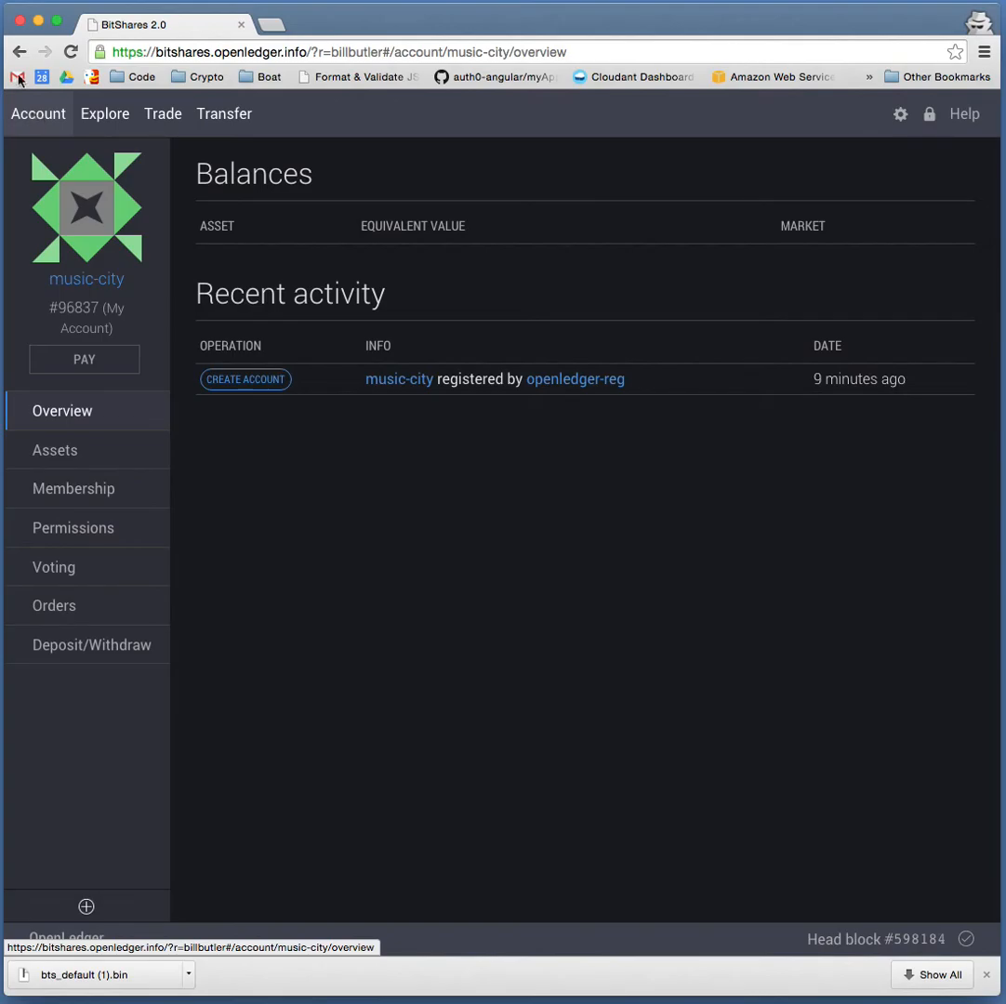
Reopen the music-city Deposit/Withdraw gateways page with its deposit addresses
{"action": "left_click", "coordinate": [91, 644]}
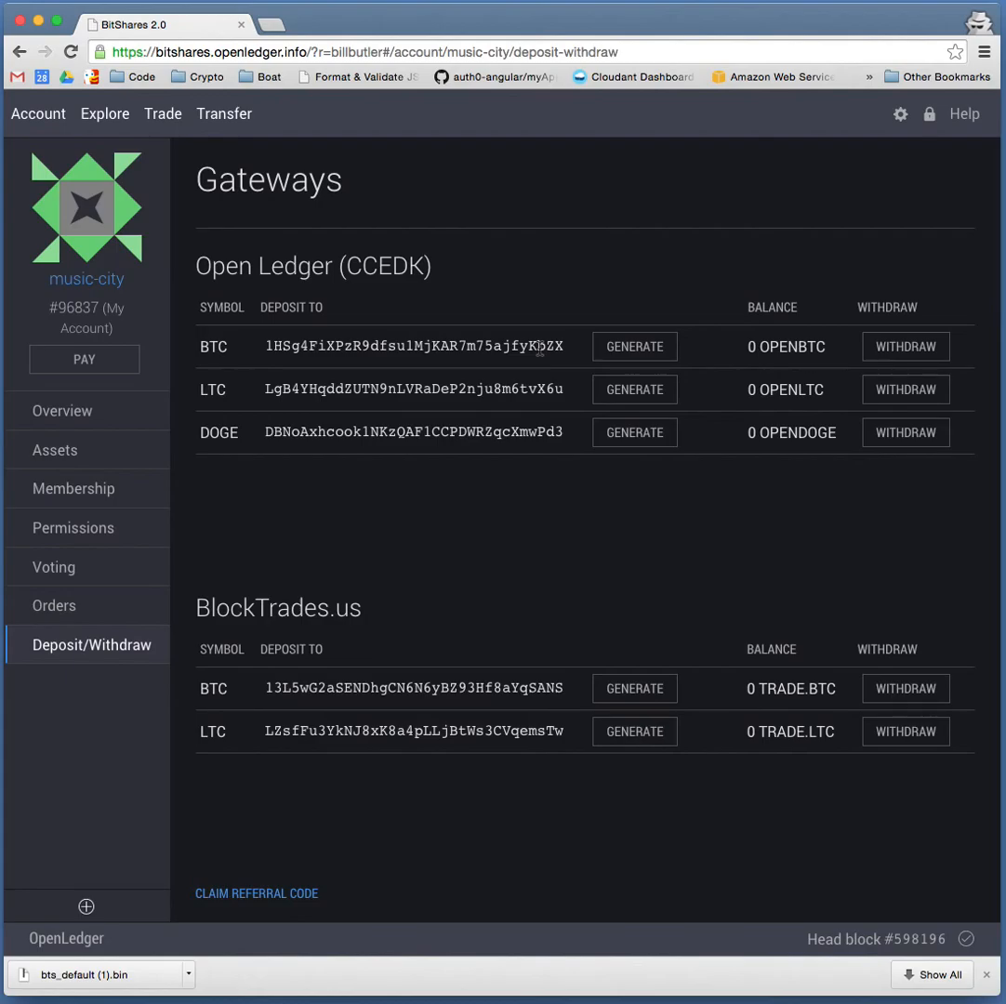
{"action": "mouse_move", "coordinate": [37, 113]}
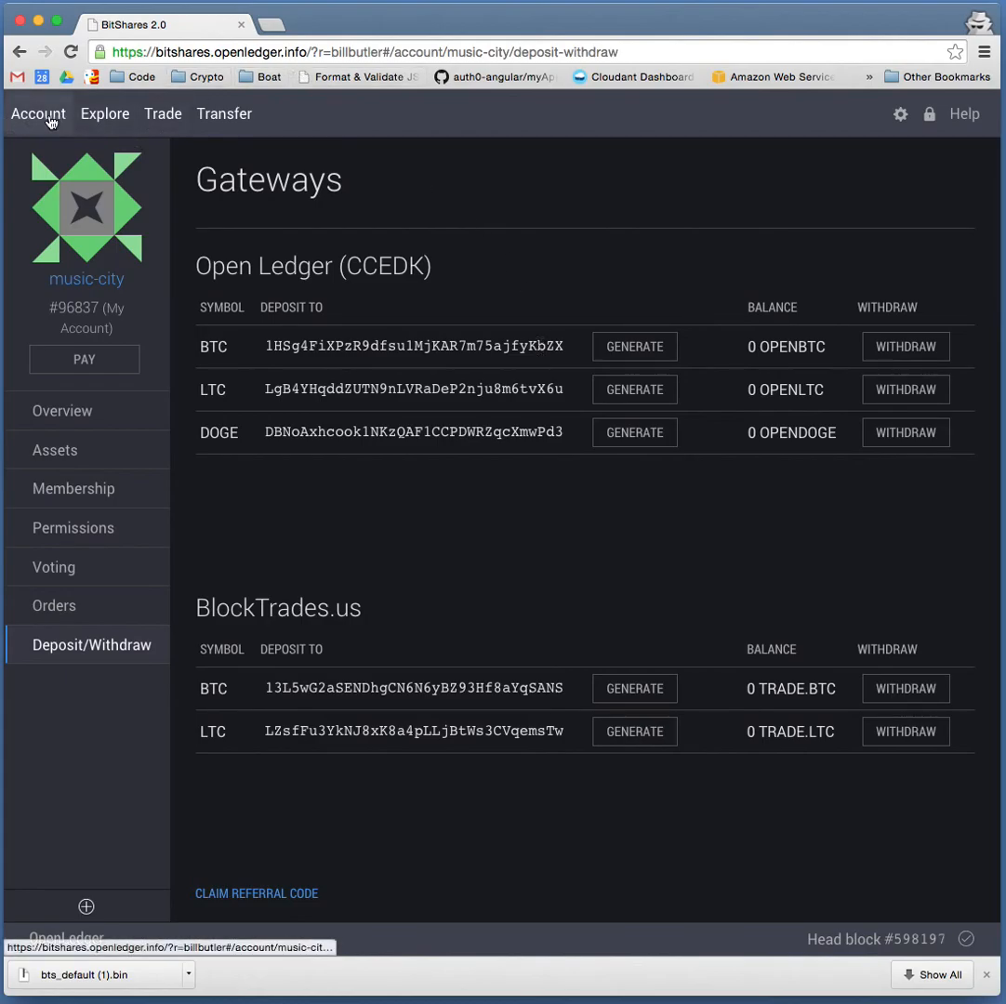
Open My Favourite Markets under Explore, listing OPENBTC:BTS and TRADE.BTC:BTS prices
{"action": "left_click", "coordinate": [105, 113]}
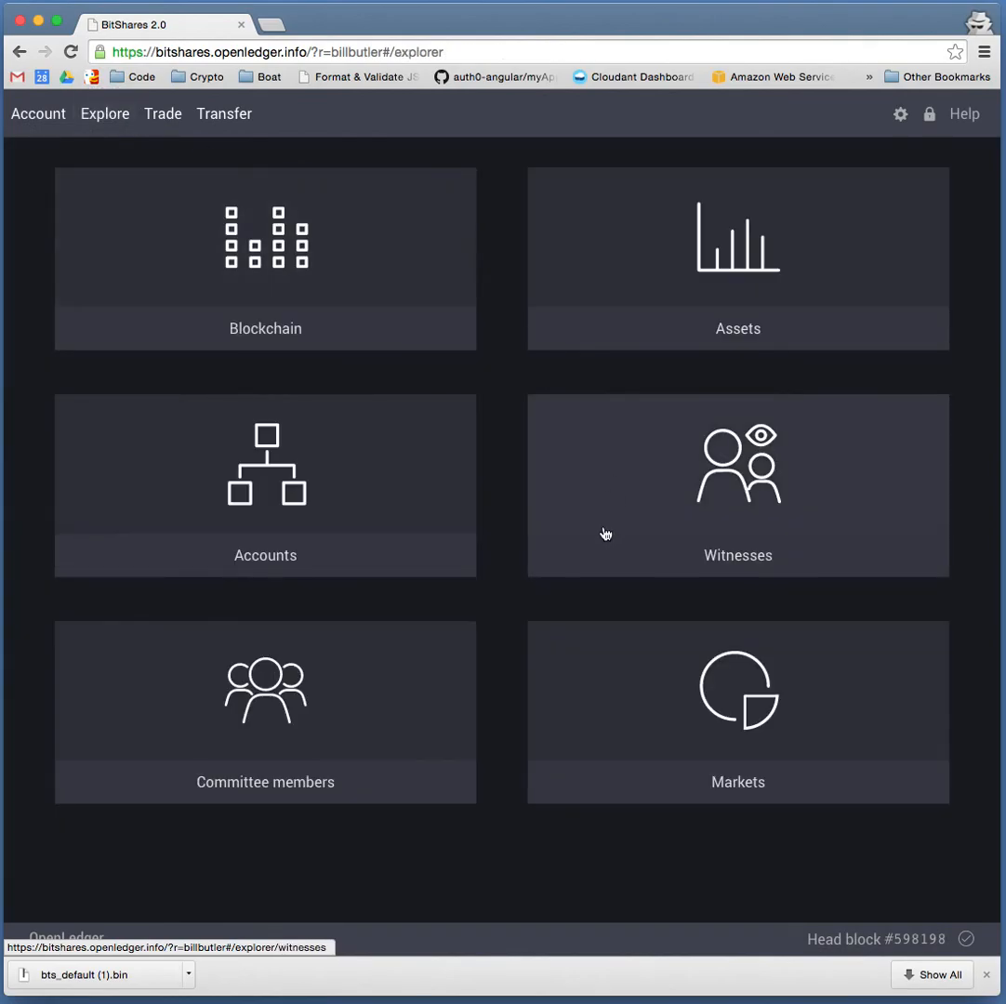
{"action": "left_click", "coordinate": [737, 712]}
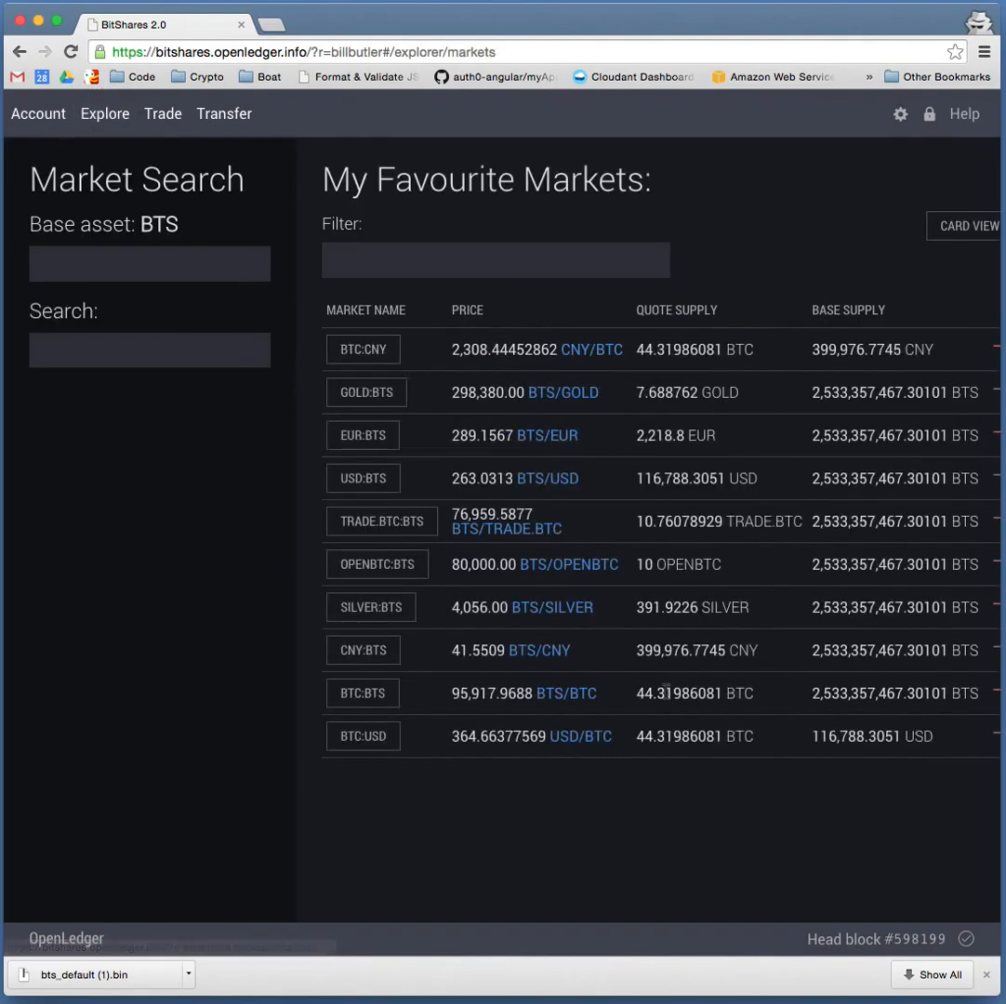
{"action": "mouse_move", "coordinate": [370, 419]}
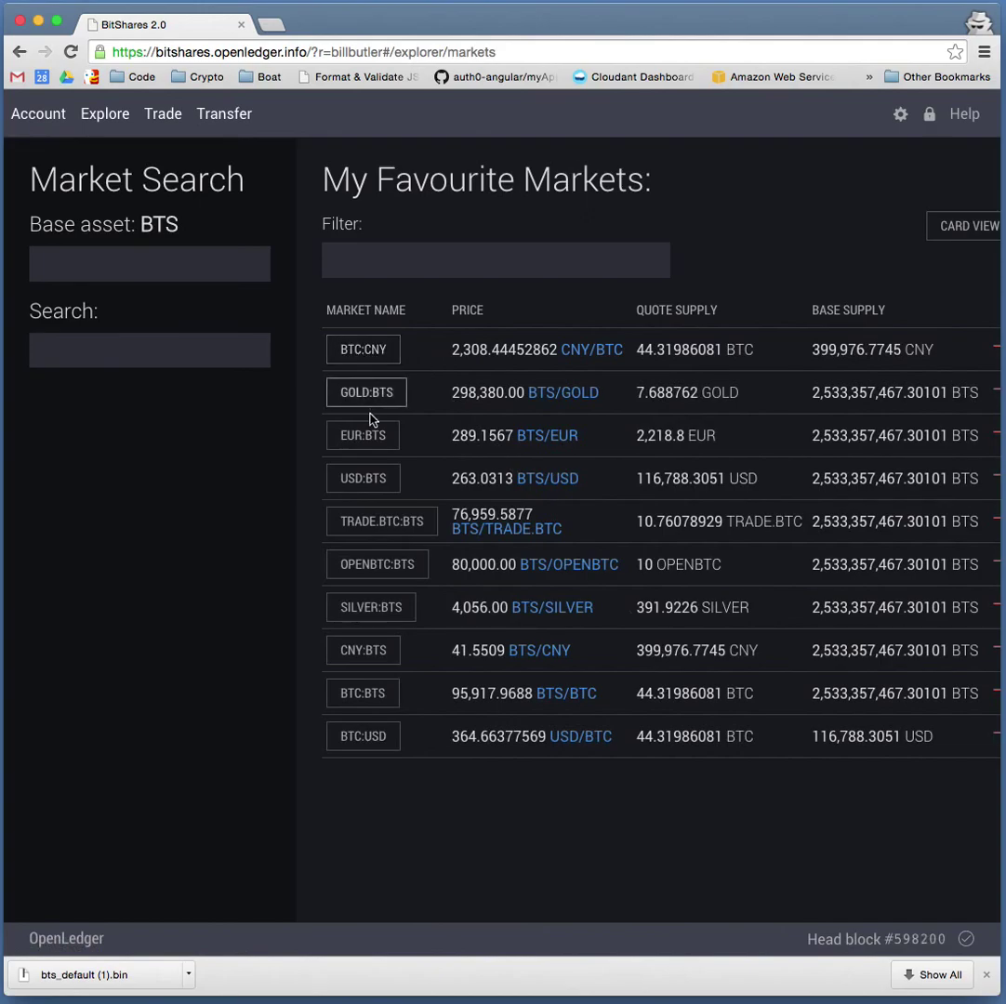
{"action": "mouse_move", "coordinate": [365, 449]}
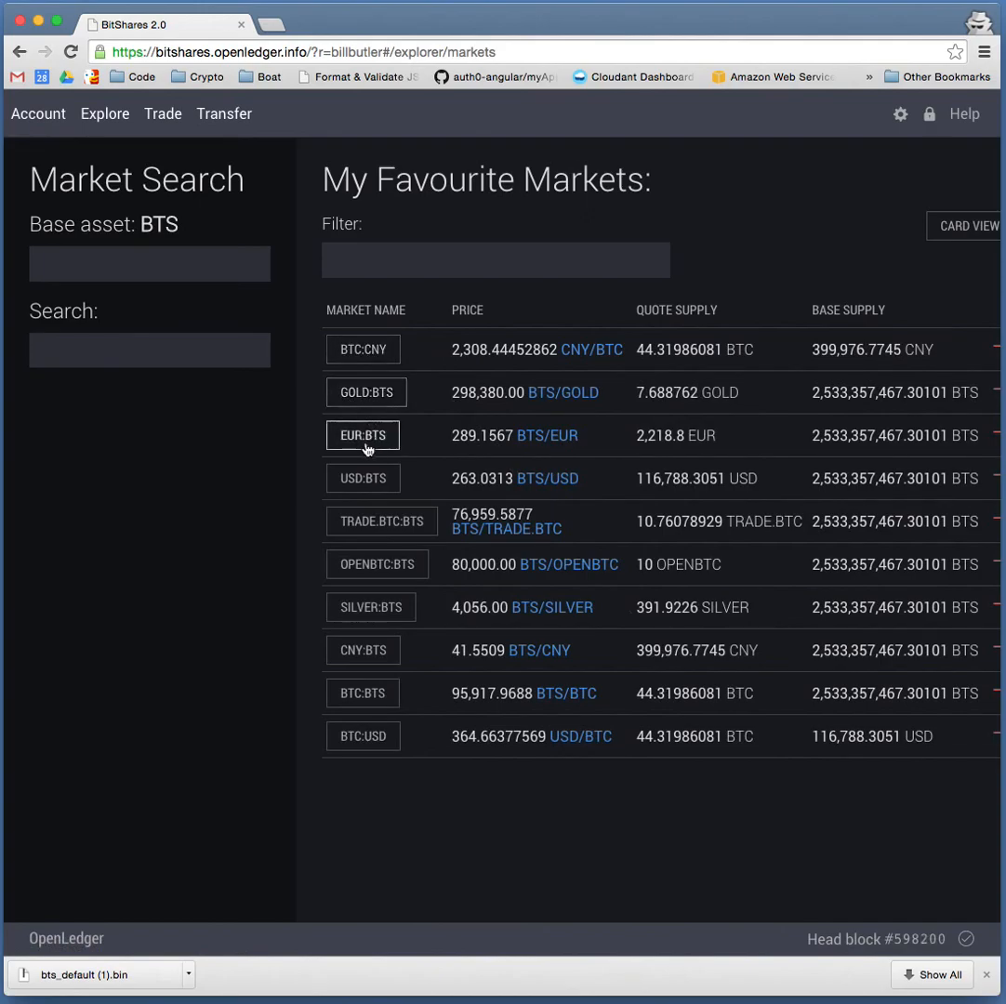
{"action": "mouse_move", "coordinate": [384, 487]}
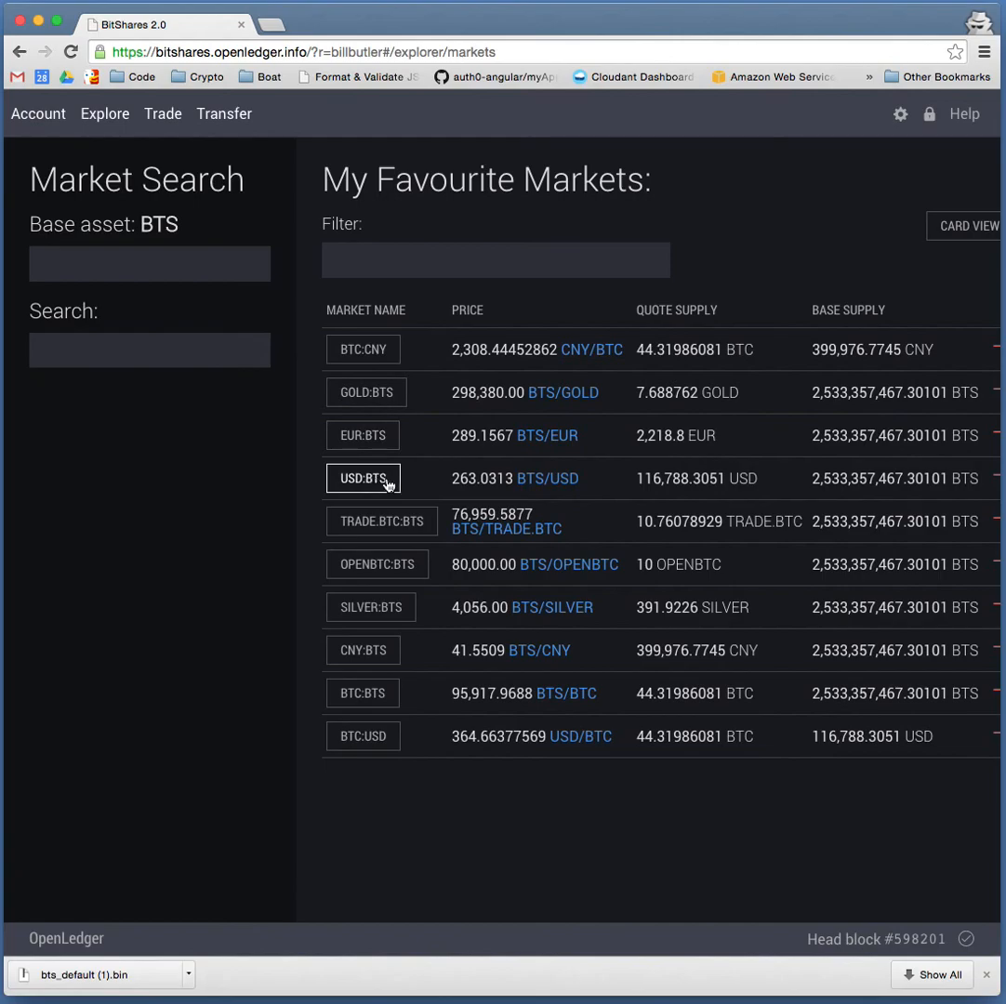
{"action": "mouse_move", "coordinate": [382, 532]}
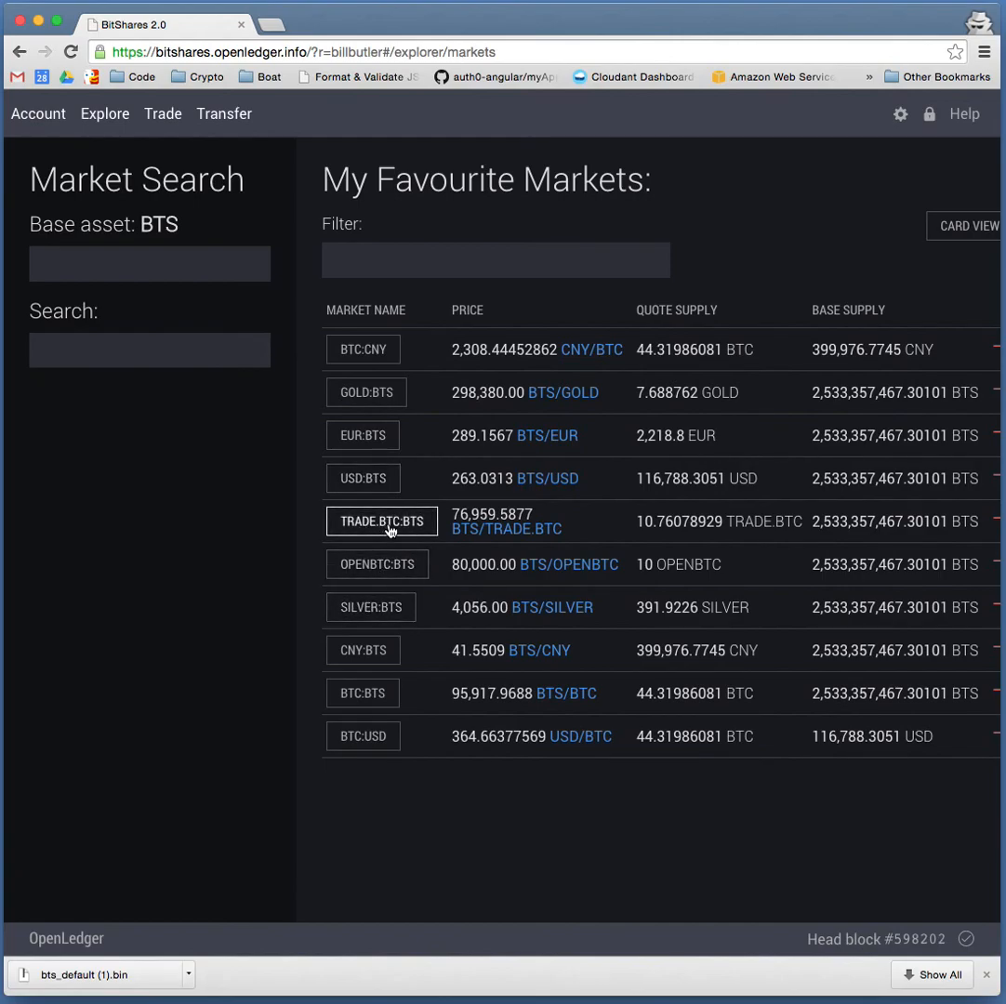
{"action": "mouse_move", "coordinate": [351, 579]}
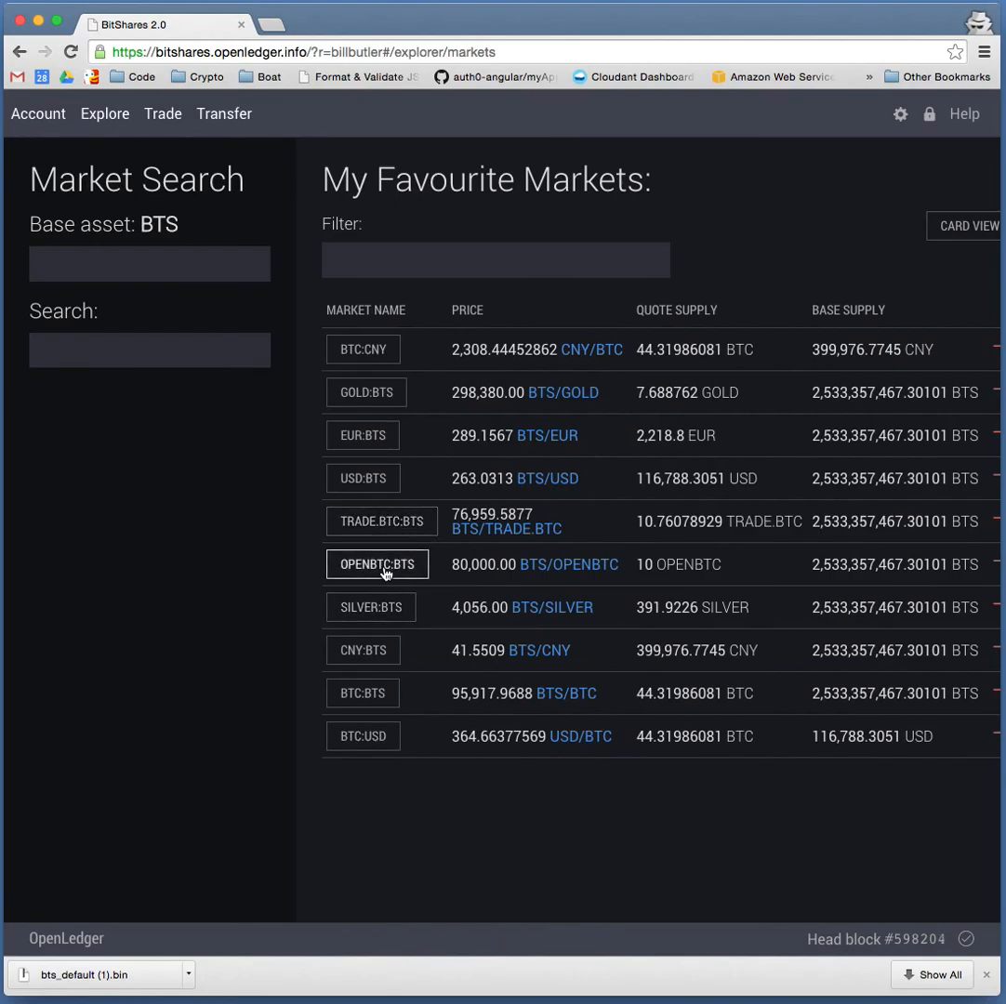
{"action": "mouse_move", "coordinate": [362, 692]}
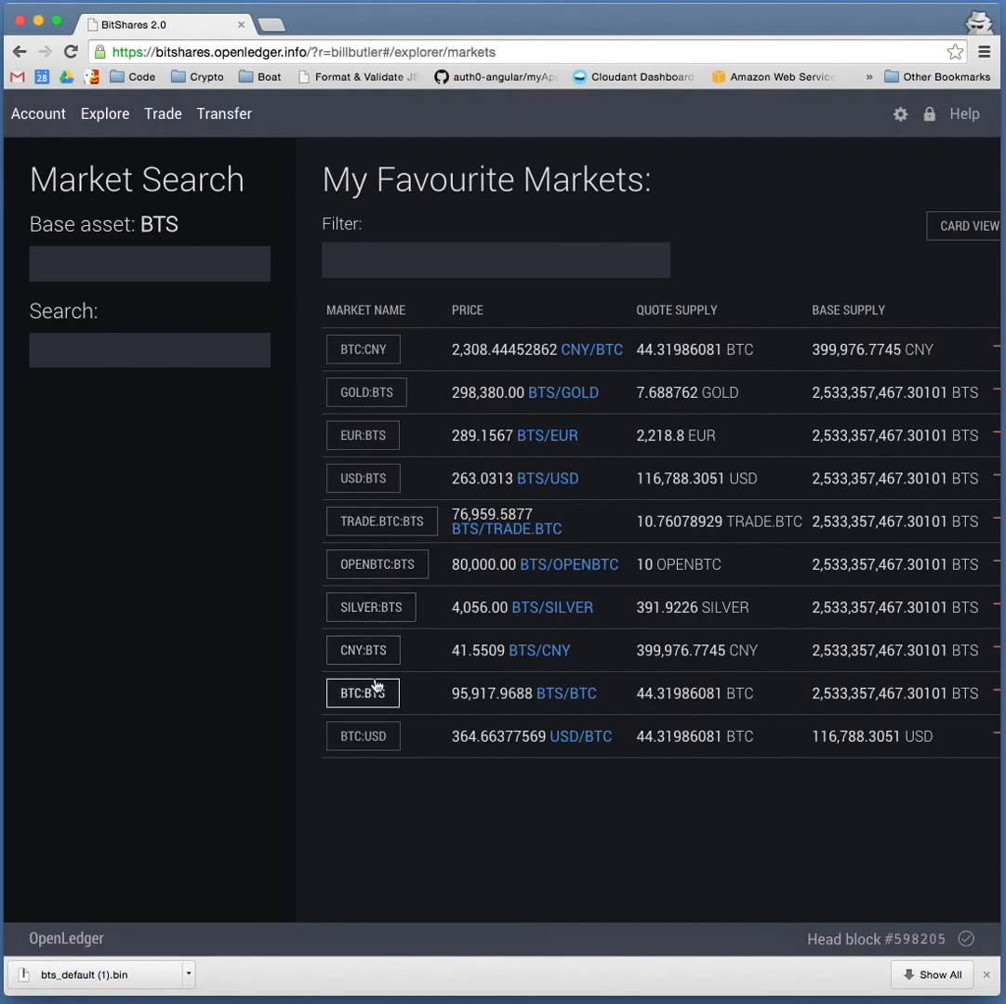
{"action": "mouse_move", "coordinate": [379, 723]}
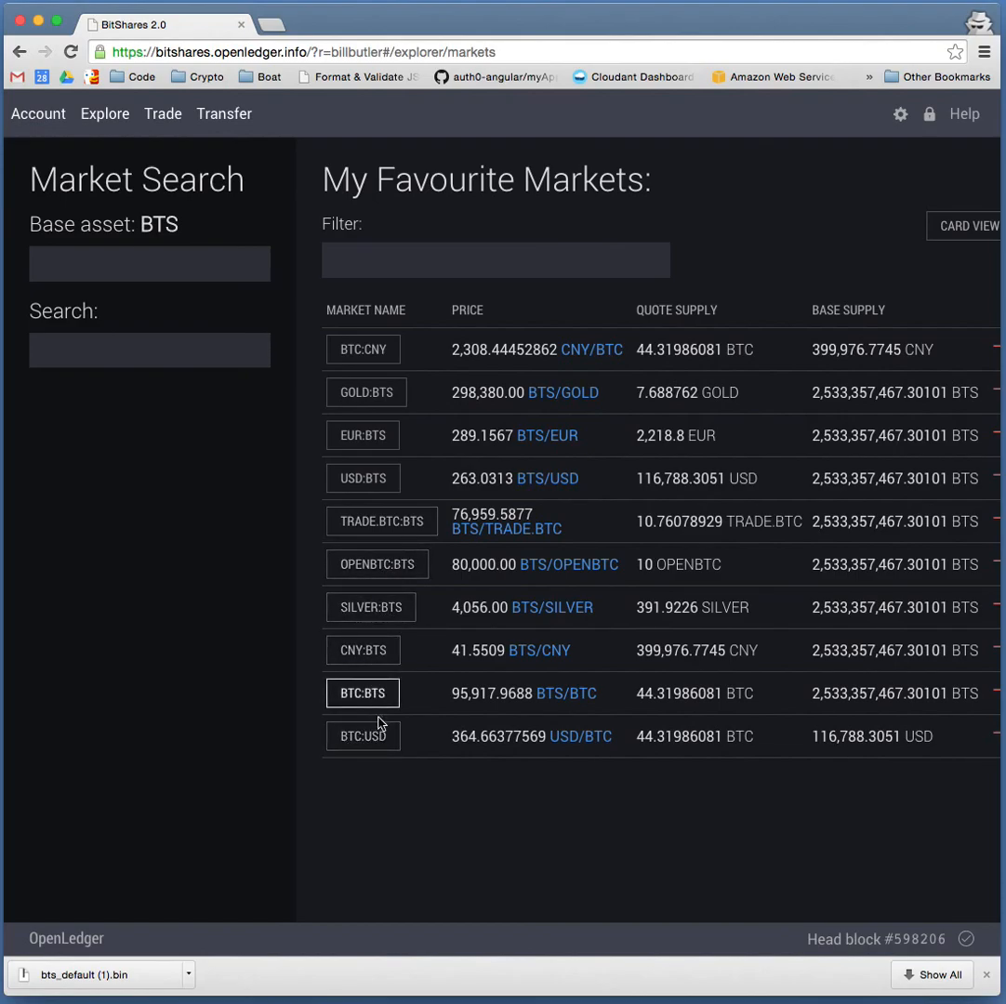
{"action": "mouse_move", "coordinate": [361, 735]}
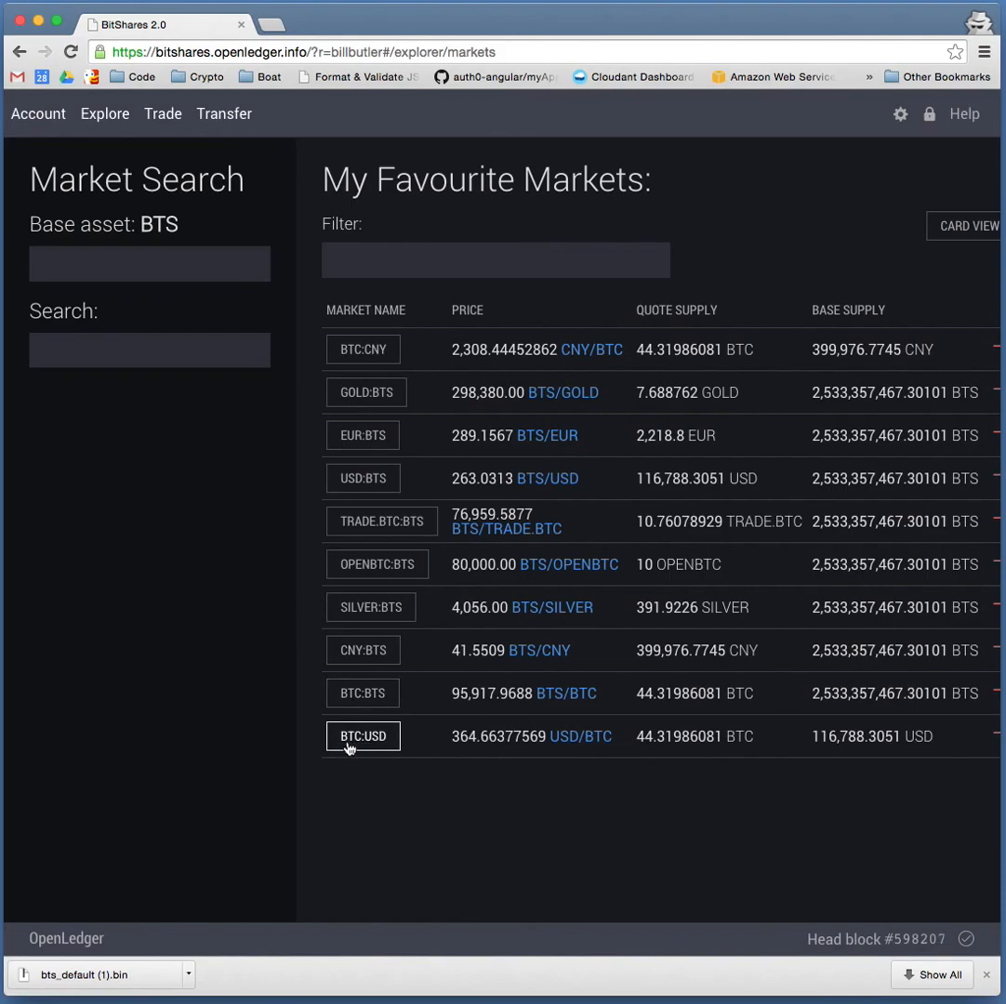
{"action": "mouse_move", "coordinate": [371, 748]}
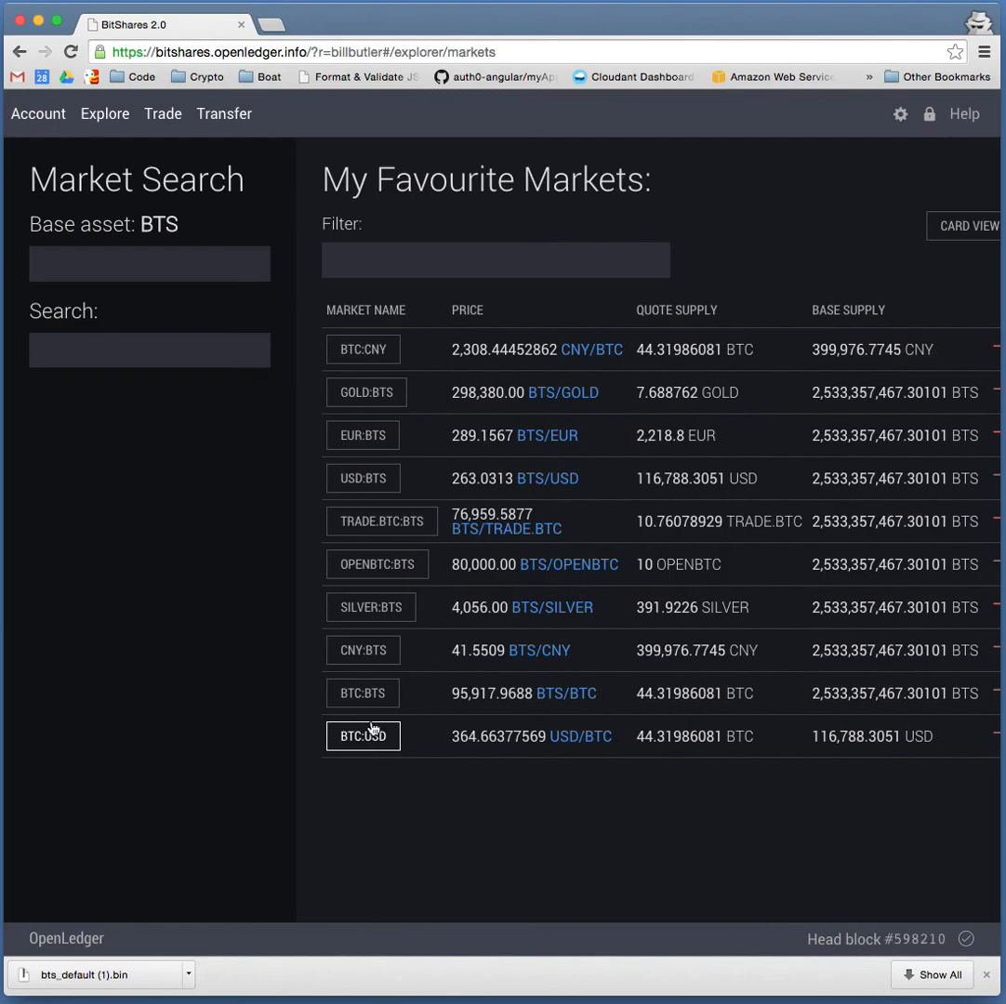
{"action": "mouse_move", "coordinate": [265, 403]}
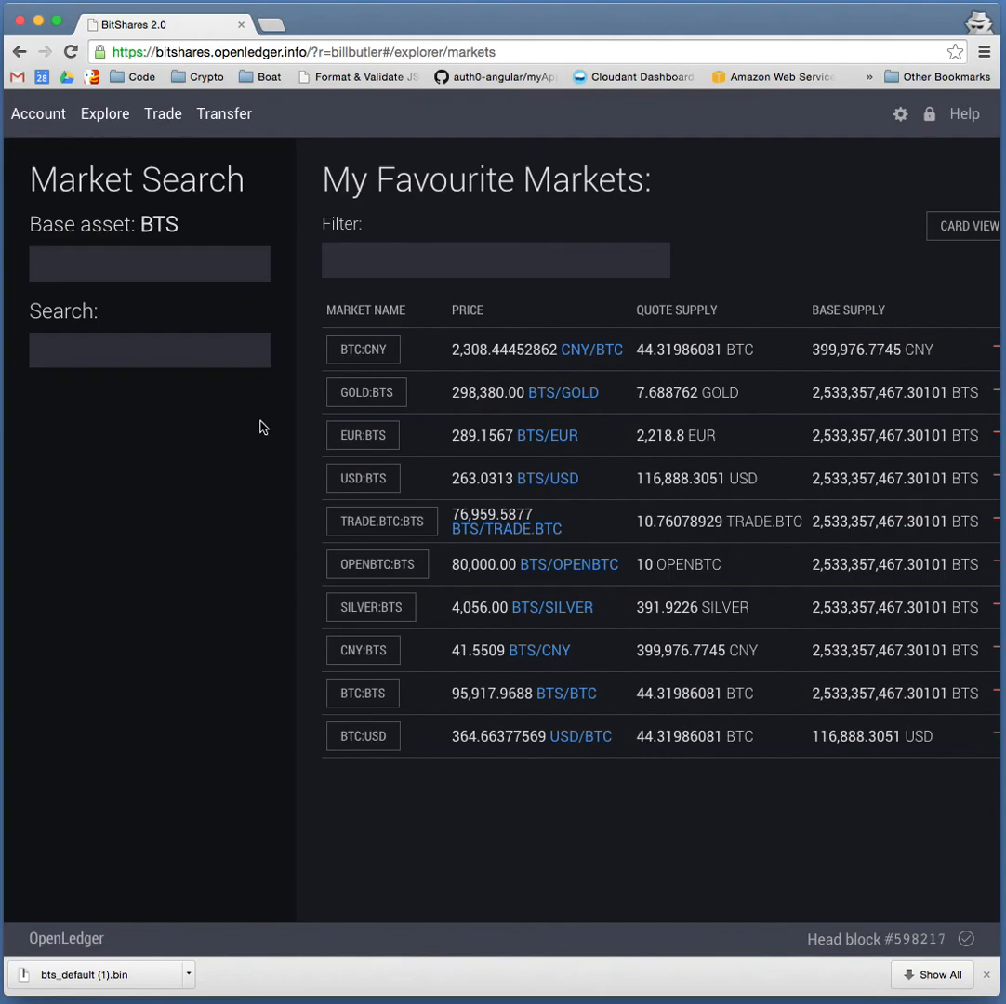
{"action": "mouse_move", "coordinate": [38, 113]}
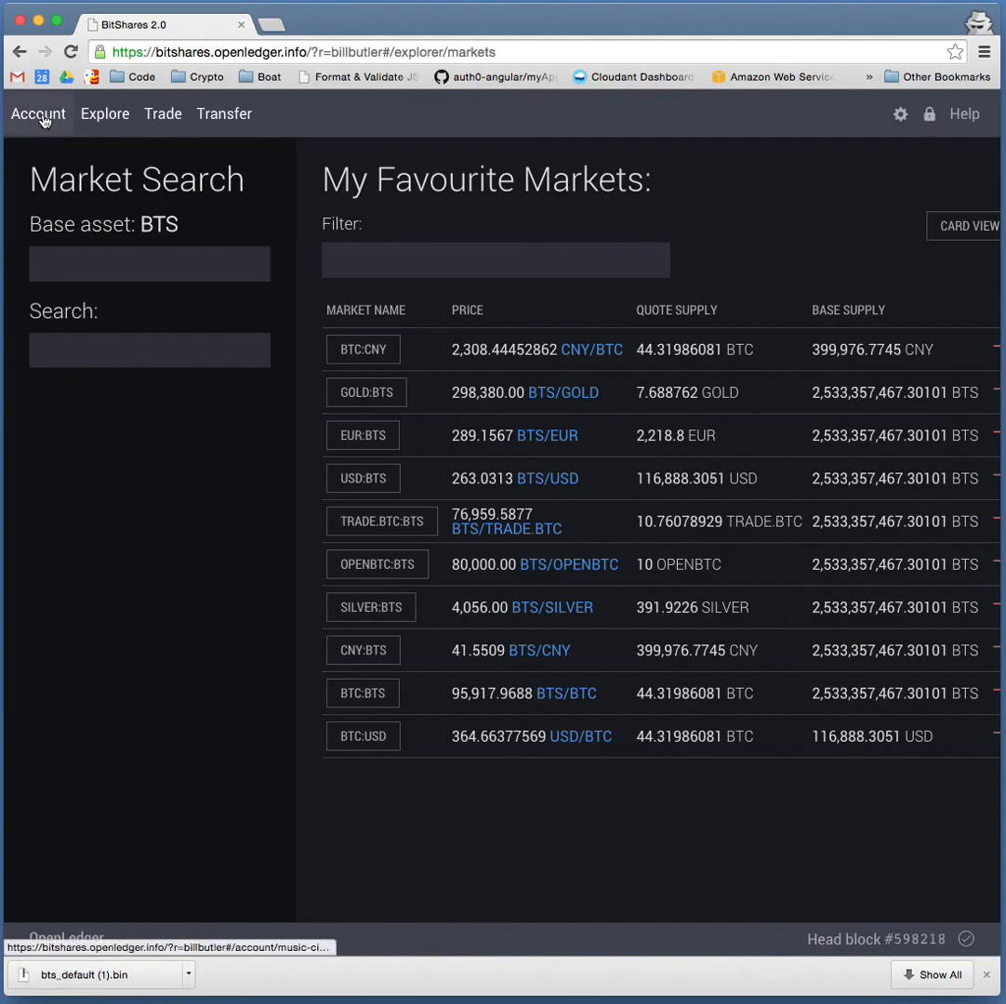
{"action": "mouse_move", "coordinate": [224, 114]}
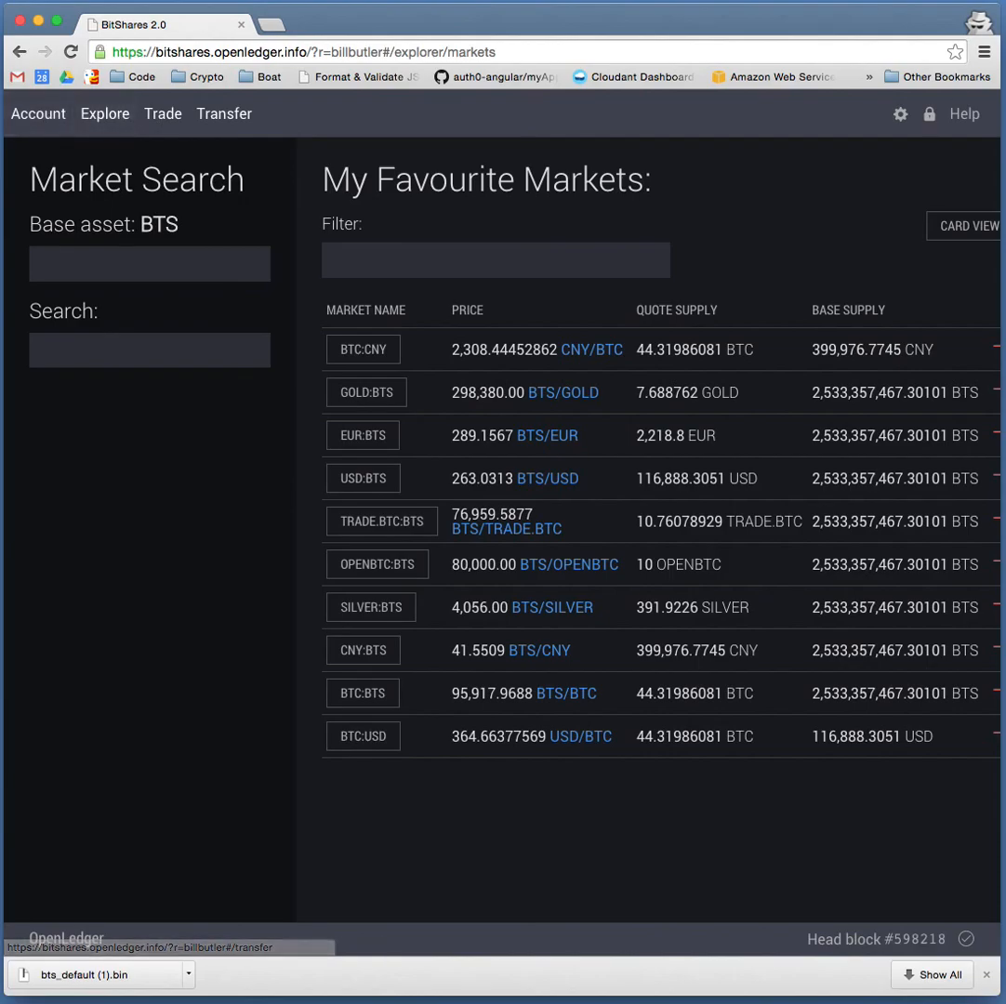